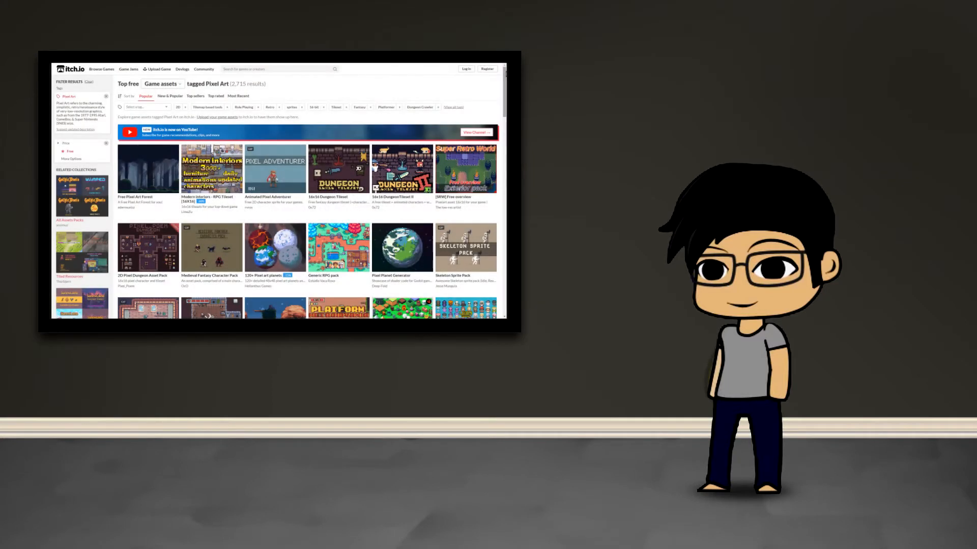
- Scroll down through itch.io's free game assets tagged Pixel Art
scroll(down, 3)
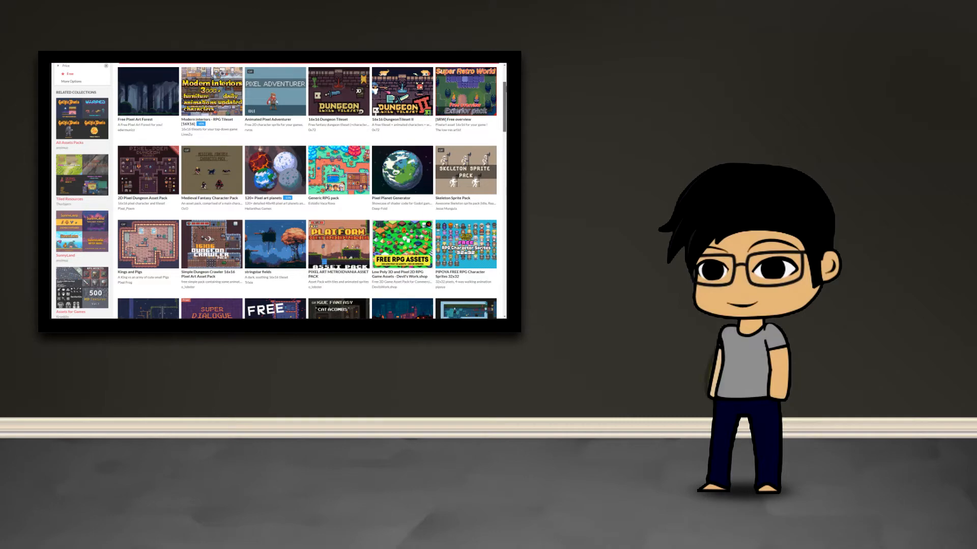
scroll(down, 3)
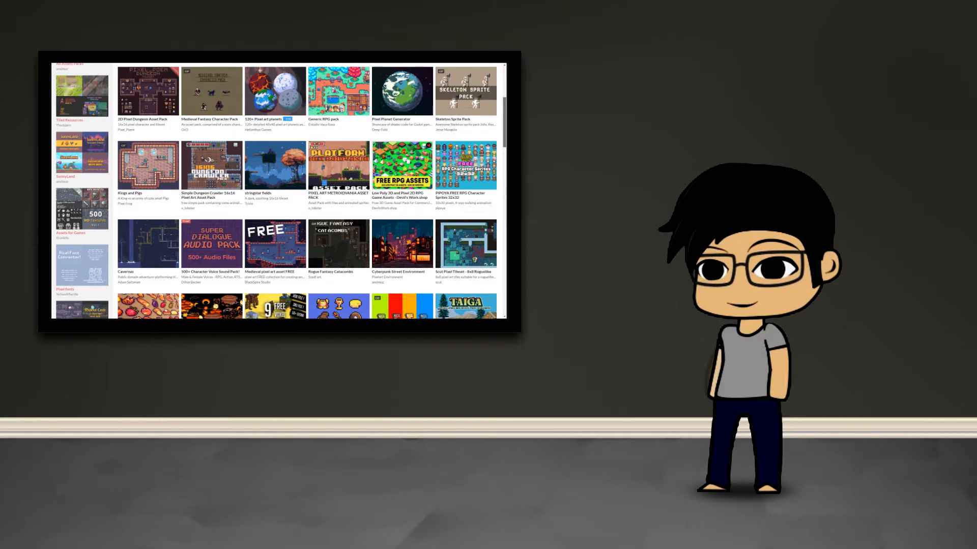
scroll(down, 3)
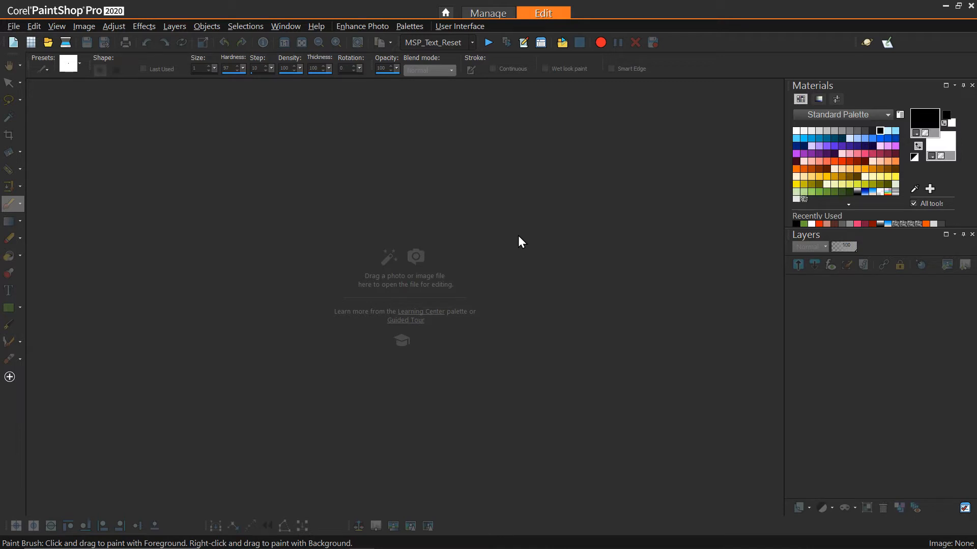
mouse_move(467, 199)
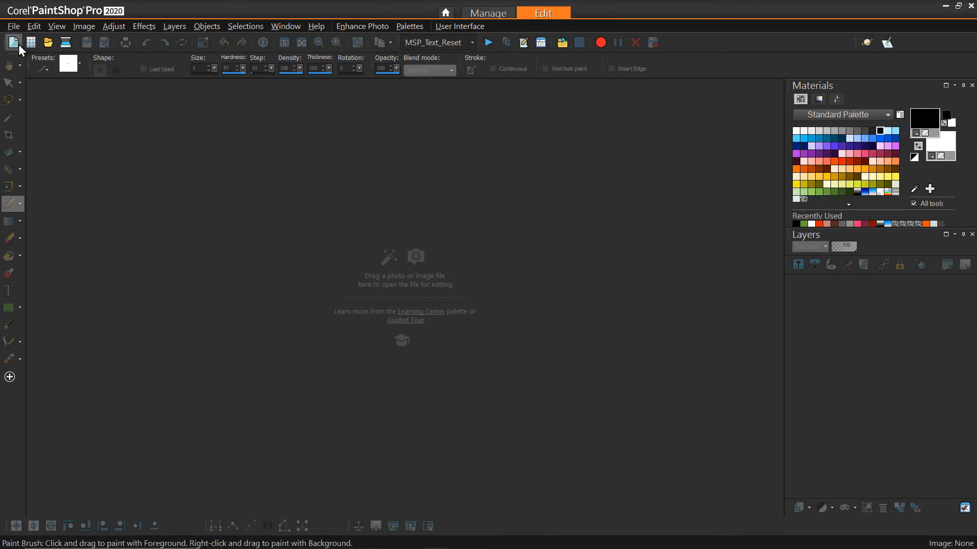
- Create a new 15×15-pixel white image and paint a few test black pixels
click(12, 42)
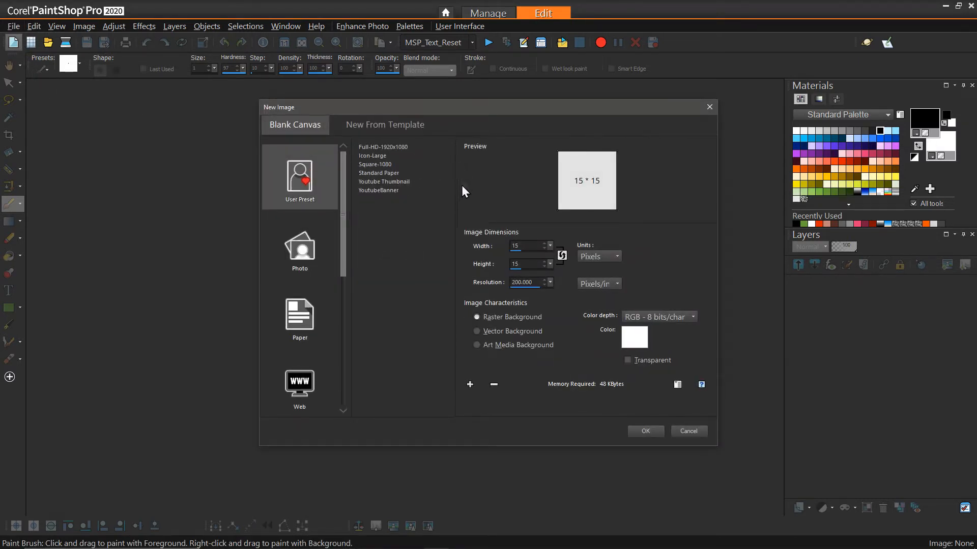
mouse_move(640, 227)
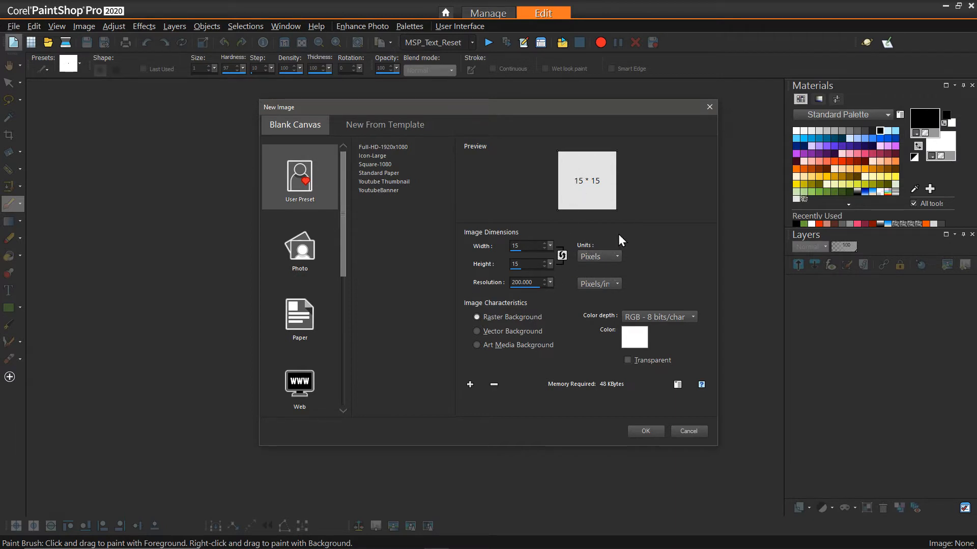
click(645, 431)
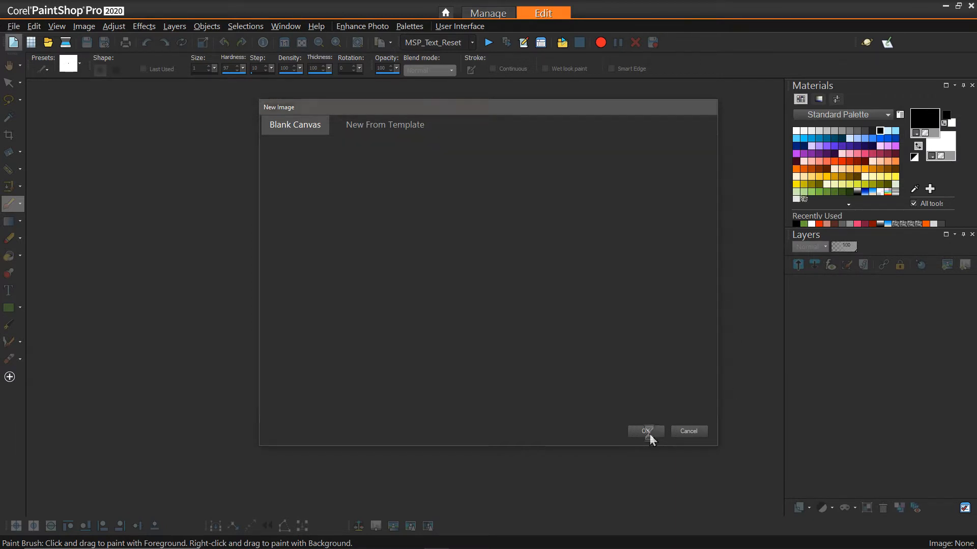
click(644, 430)
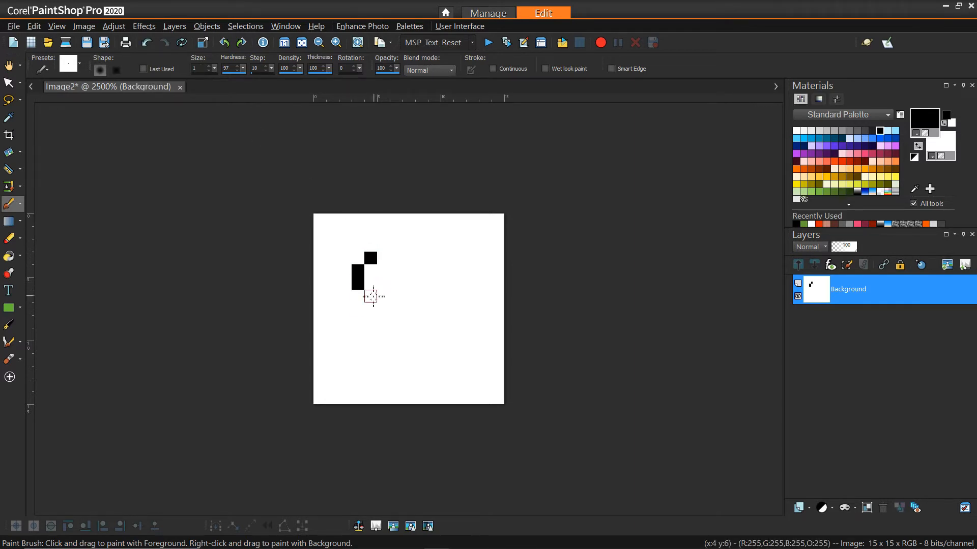
drag(364, 293, 408, 336)
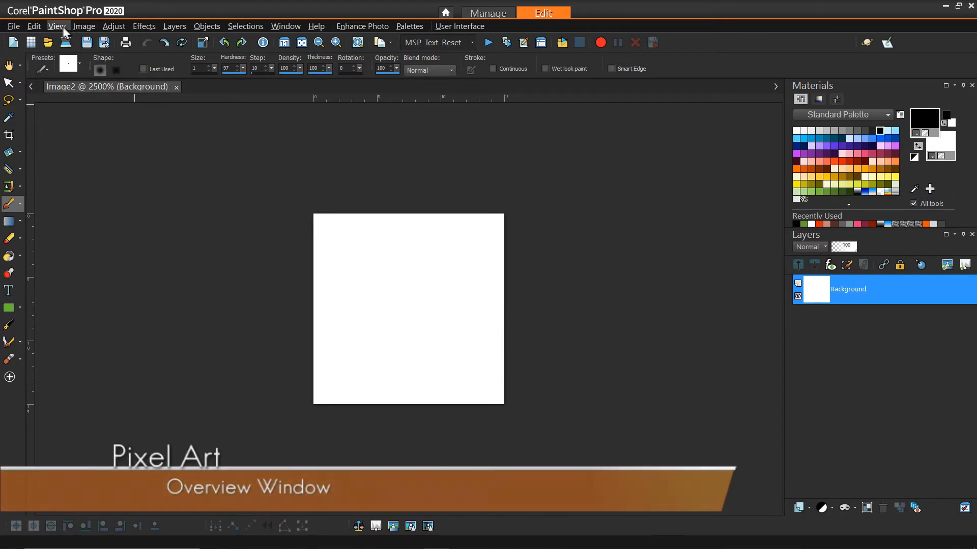
- Show the Overview palette and paint a test black line across the canvas
click(56, 26)
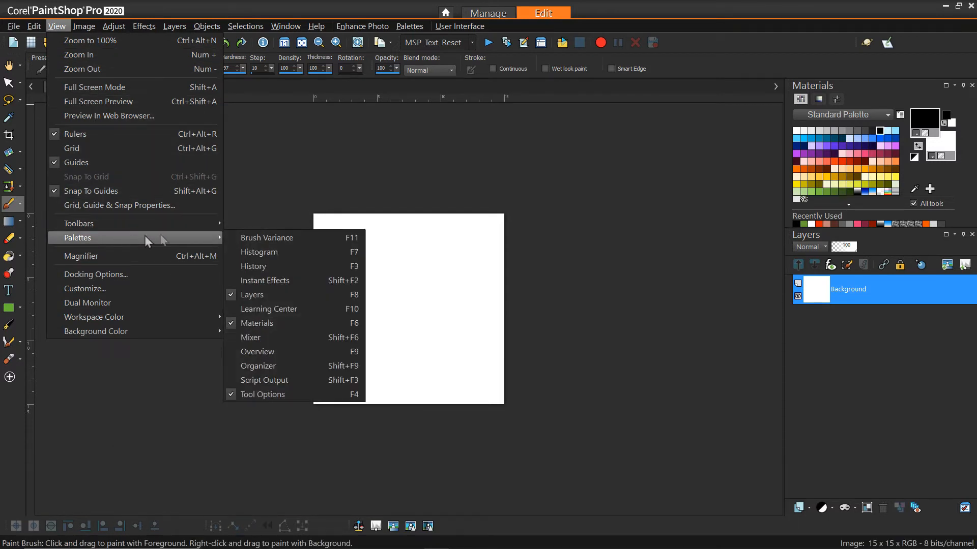
mouse_move(257, 352)
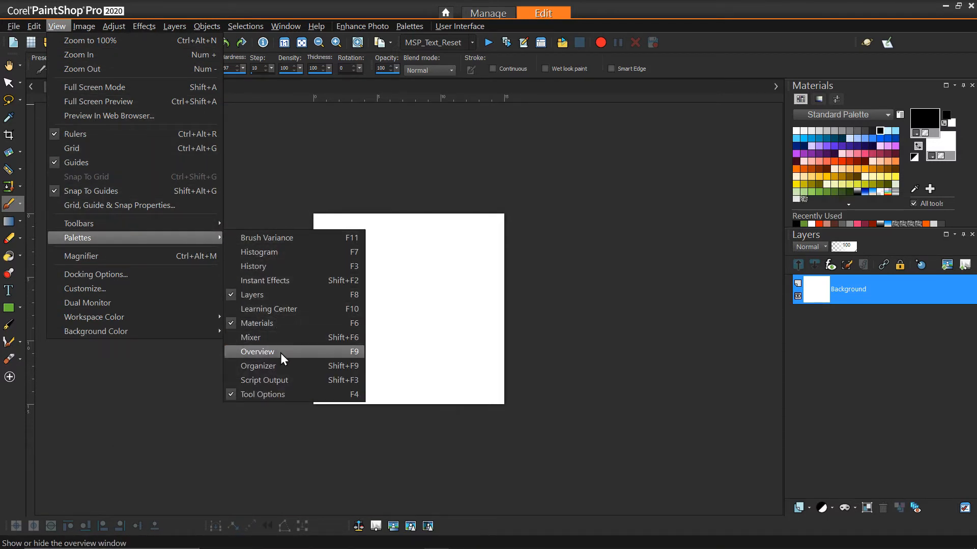
click(257, 352)
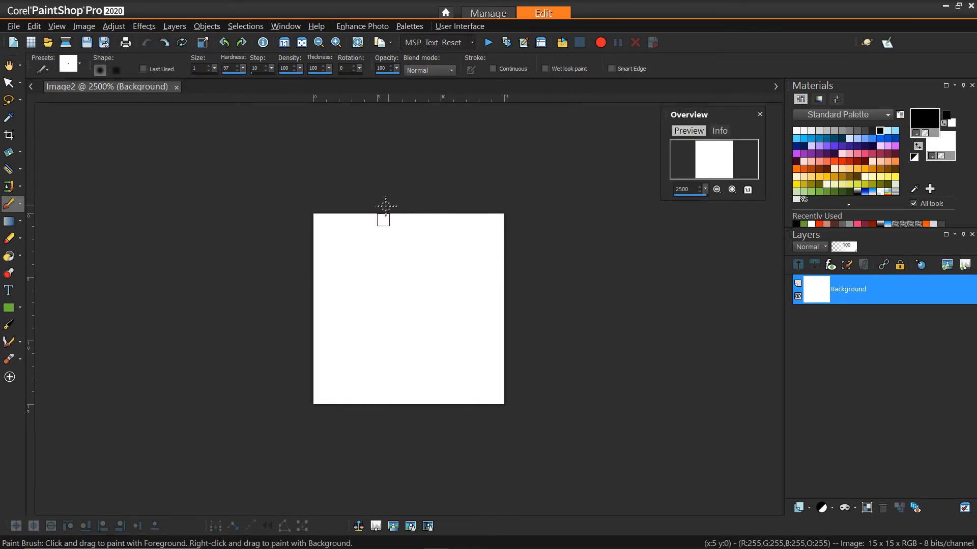
mouse_move(389, 220)
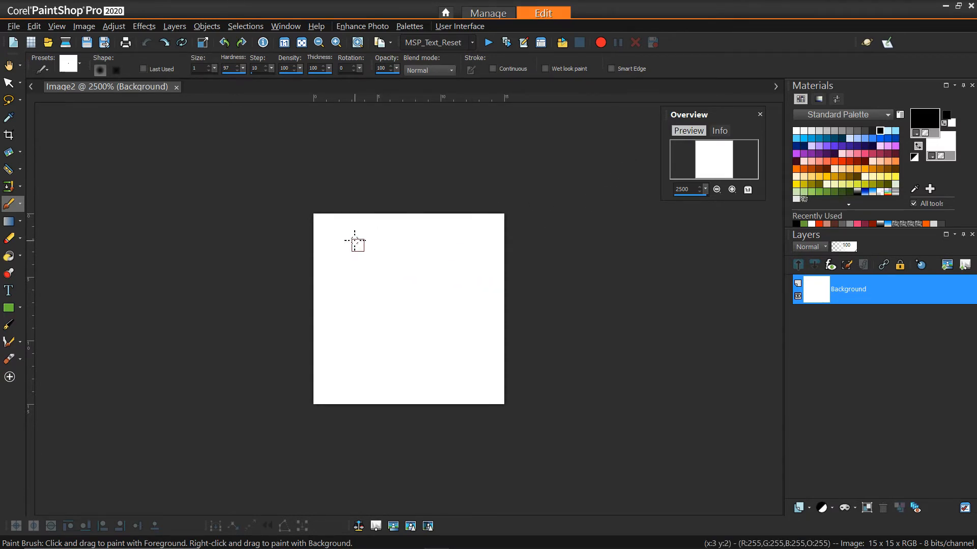
drag(356, 241, 414, 386)
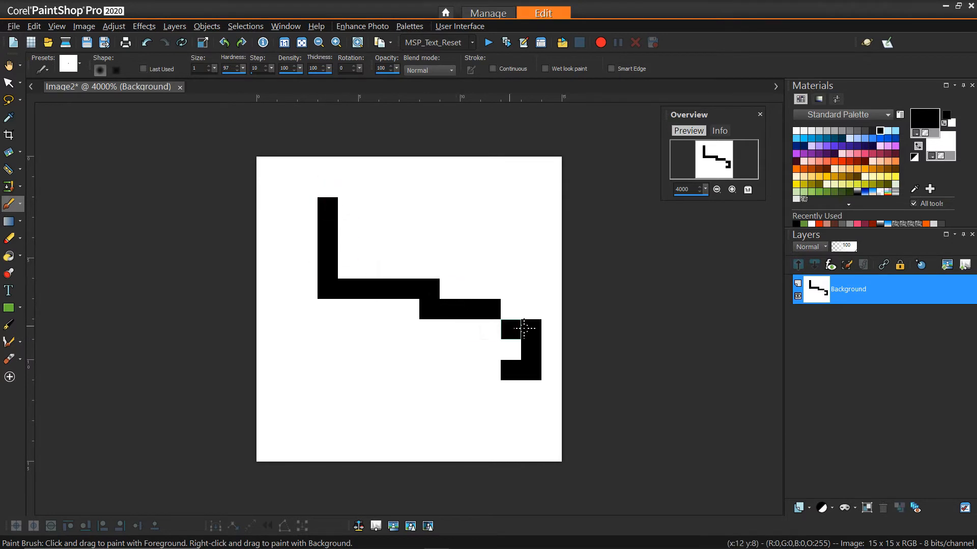
drag(523, 329, 411, 432)
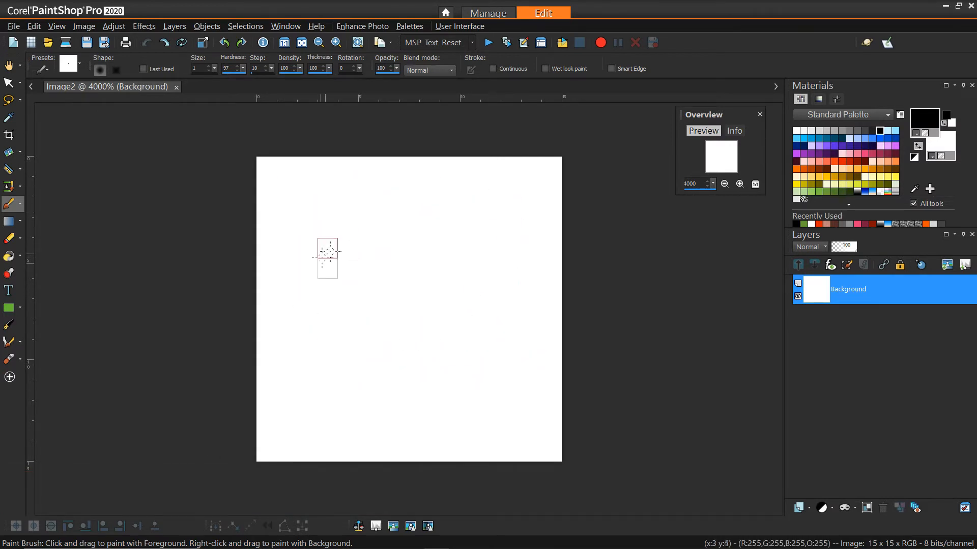
mouse_move(430, 226)
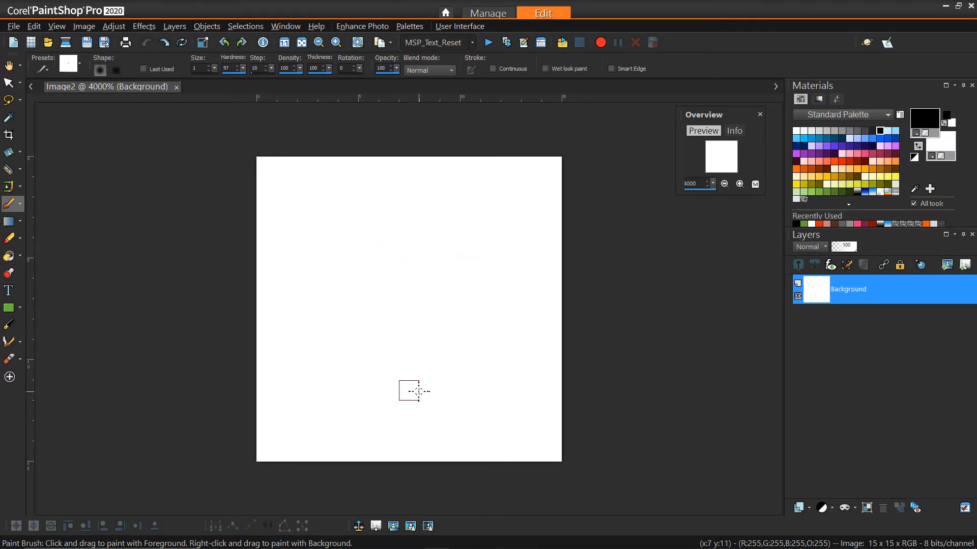
- Open the grid settings and paint a diagonal line of black pixels
click(56, 26)
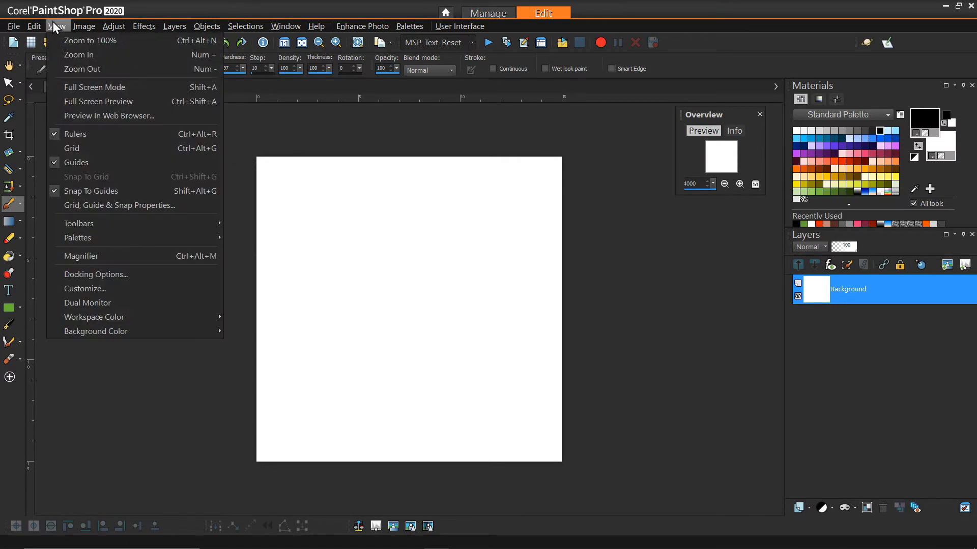
mouse_move(106, 205)
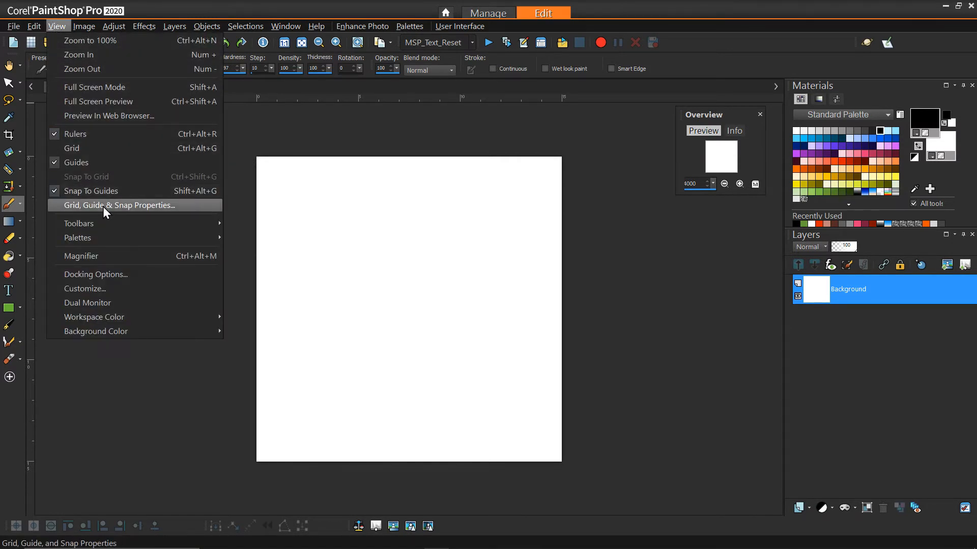
click(118, 206)
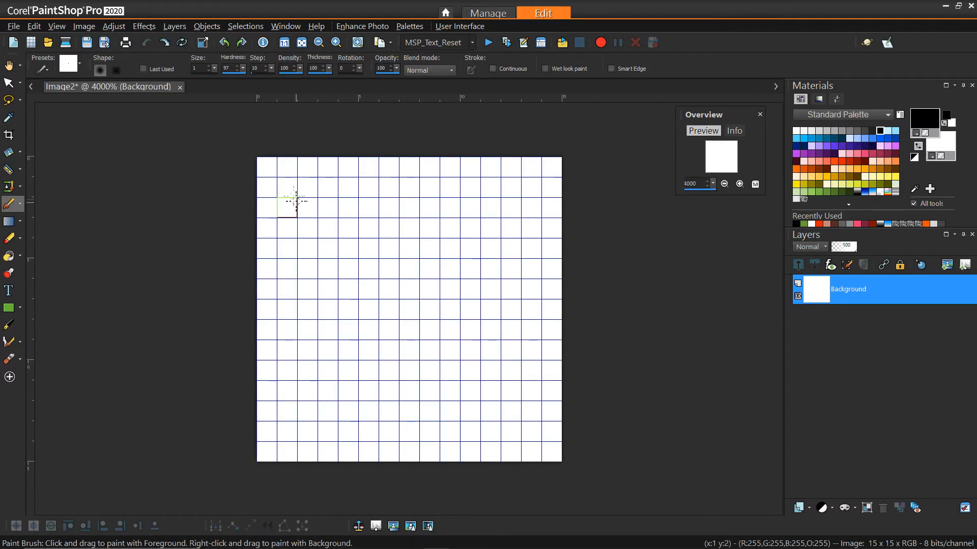
mouse_move(363, 208)
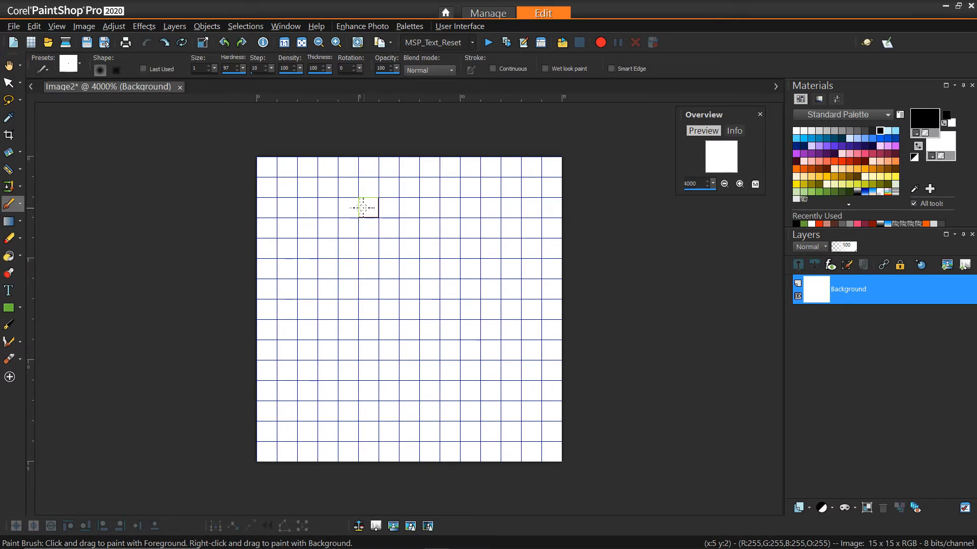
mouse_move(429, 261)
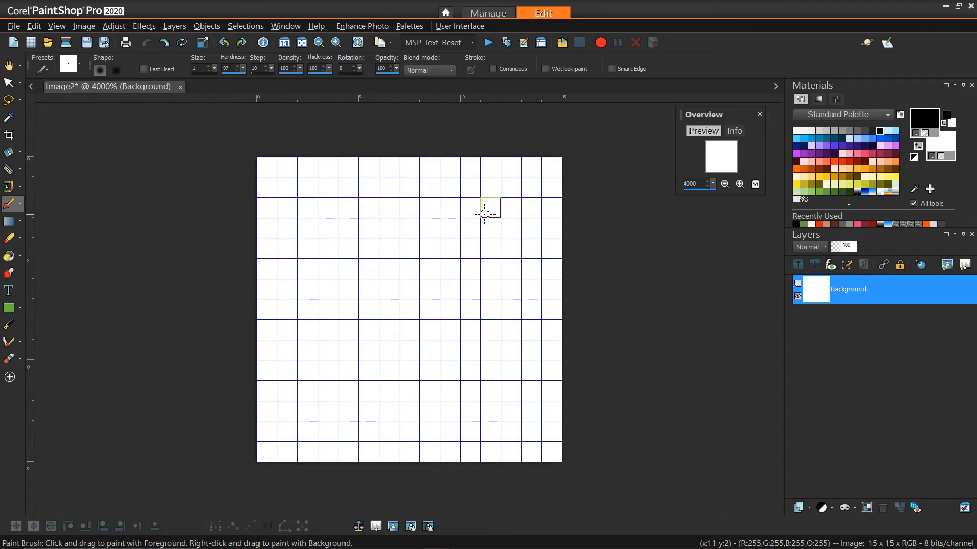
drag(489, 206, 364, 330)
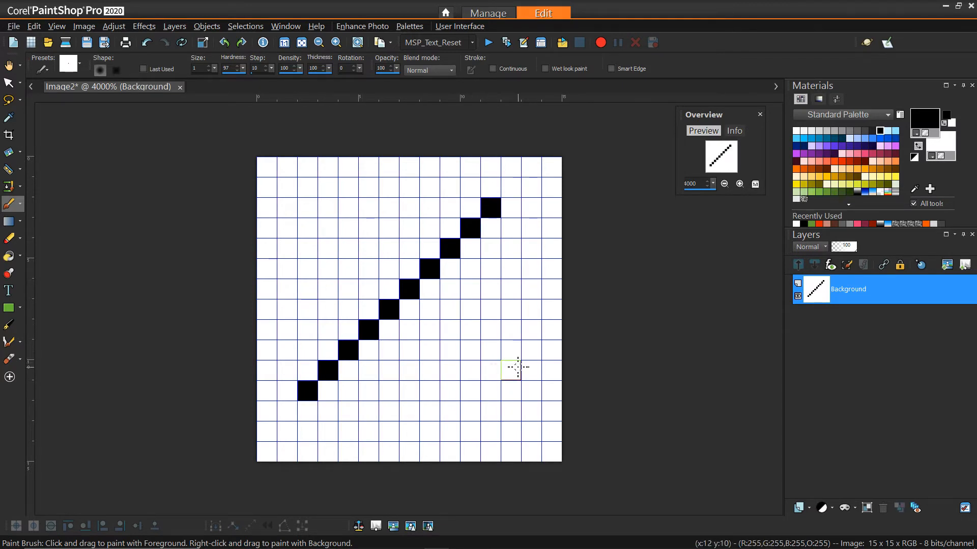
mouse_move(489, 297)
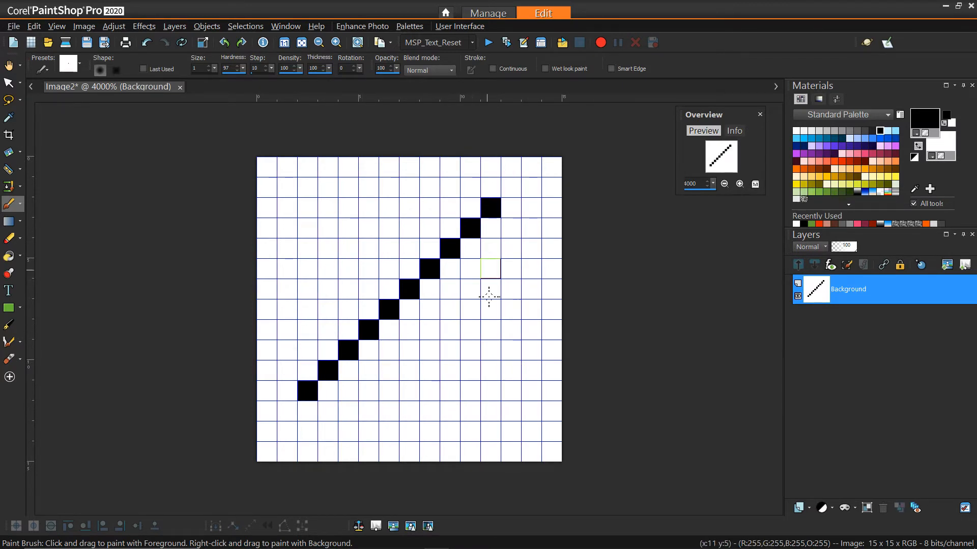
mouse_move(547, 311)
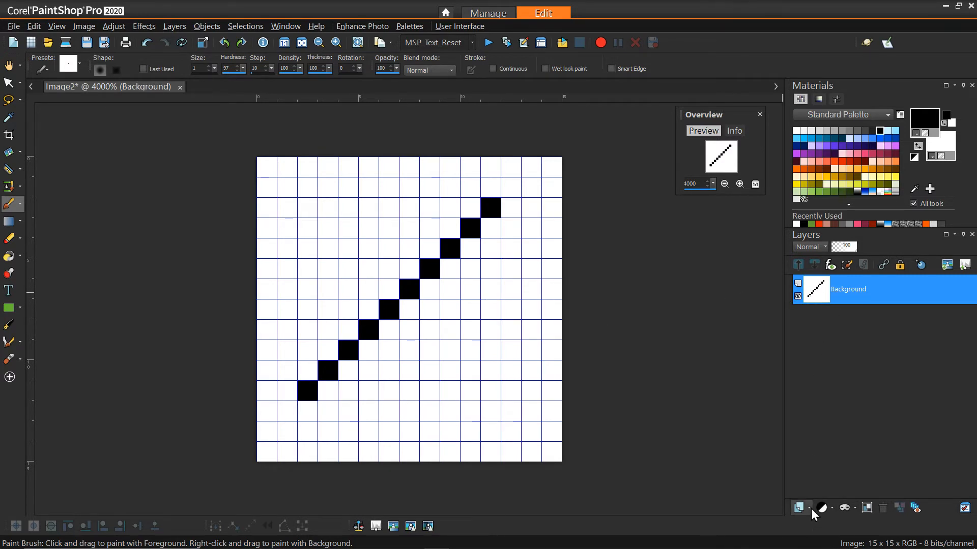
- Add a new layer and draw a trial black ellipse outline over the slice
click(799, 507)
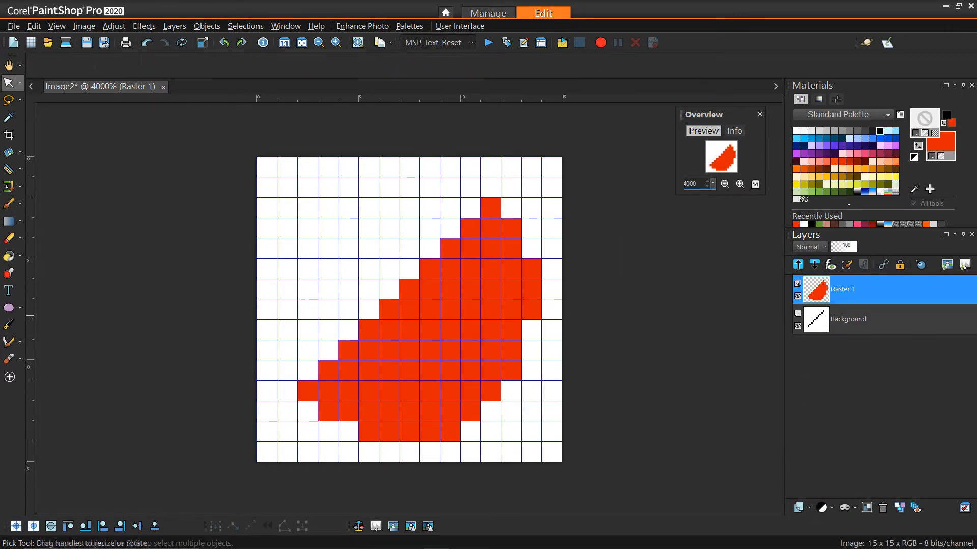
click(9, 324)
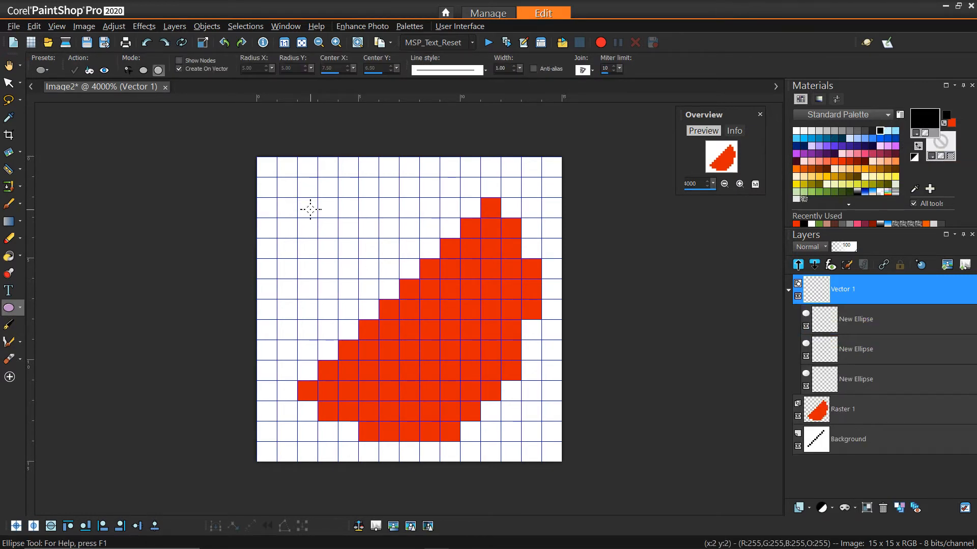
drag(310, 209, 483, 390)
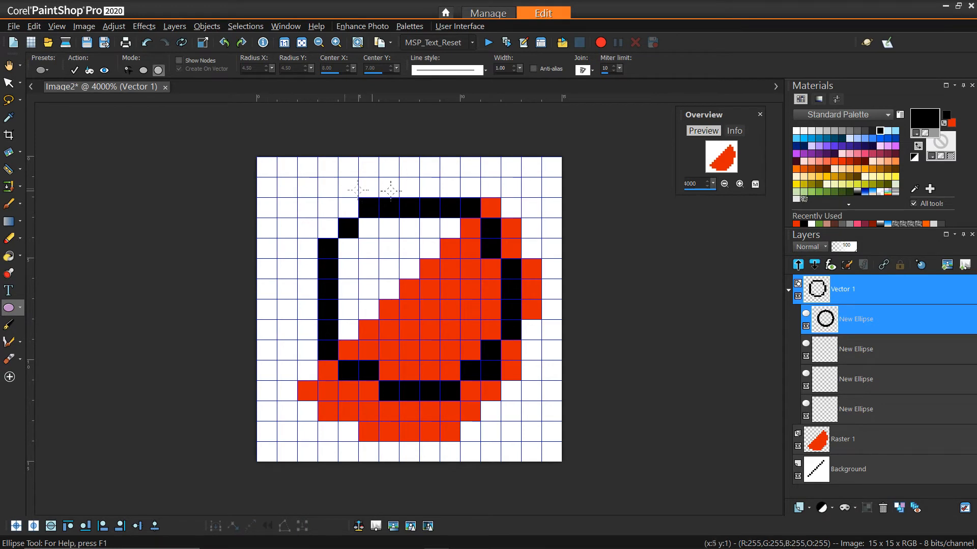
mouse_move(513, 163)
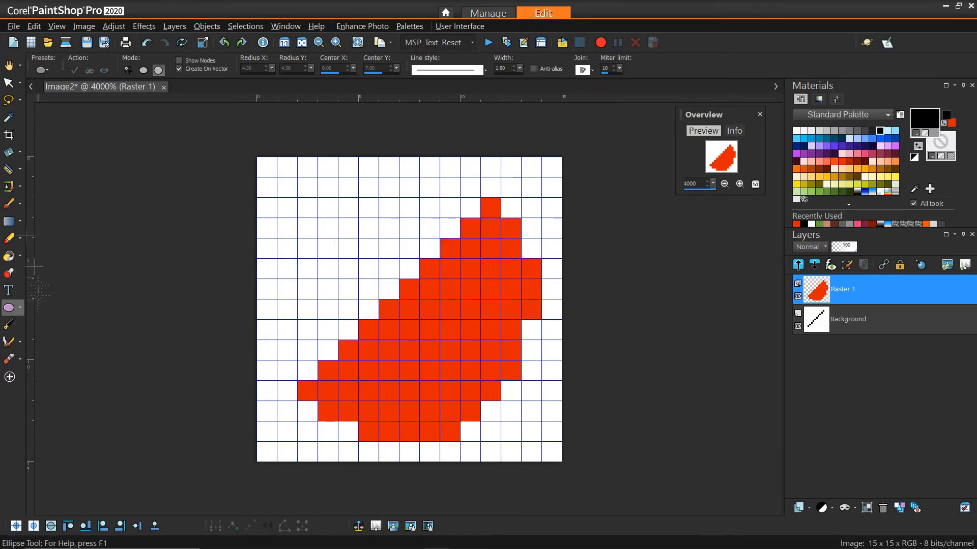
- Add a rind layer, switch between rind and slice layers, and move the slice
click(9, 203)
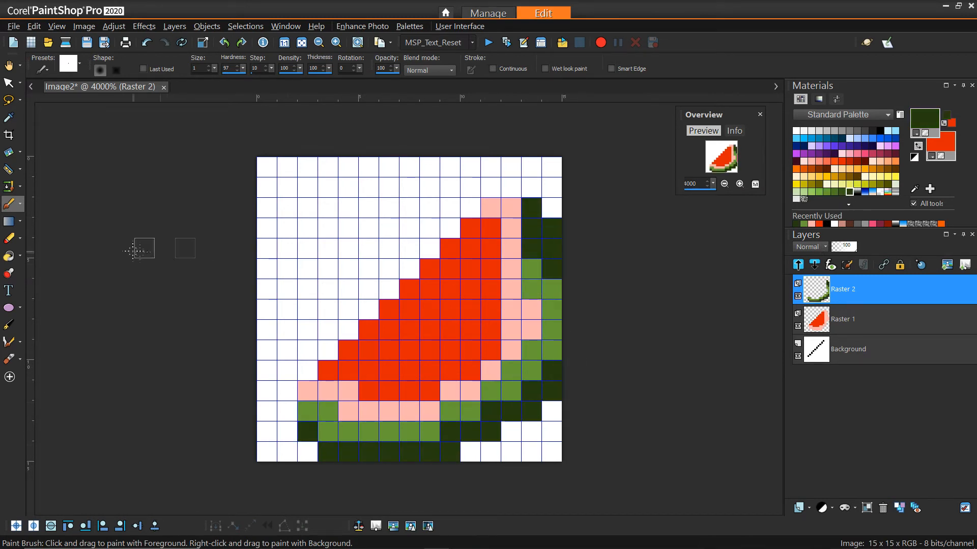
click(842, 319)
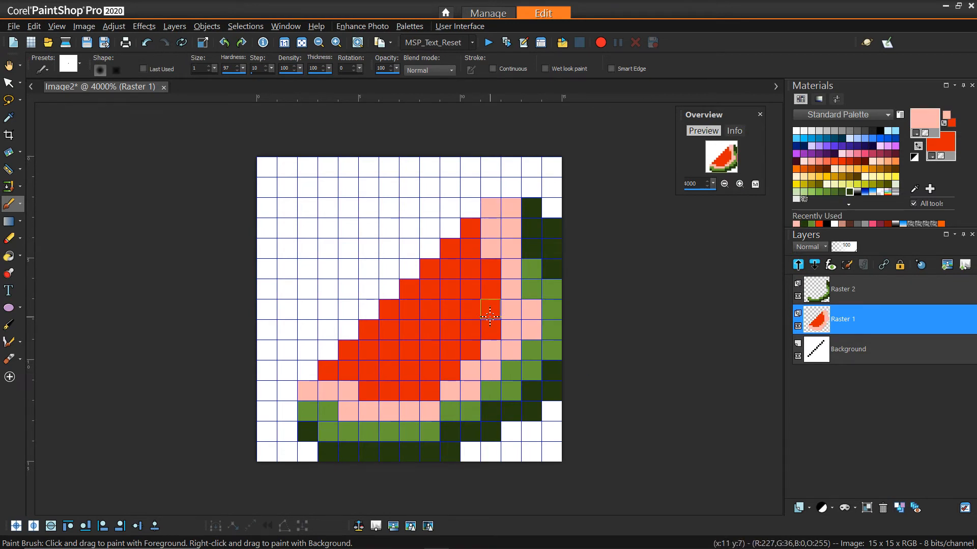
click(843, 289)
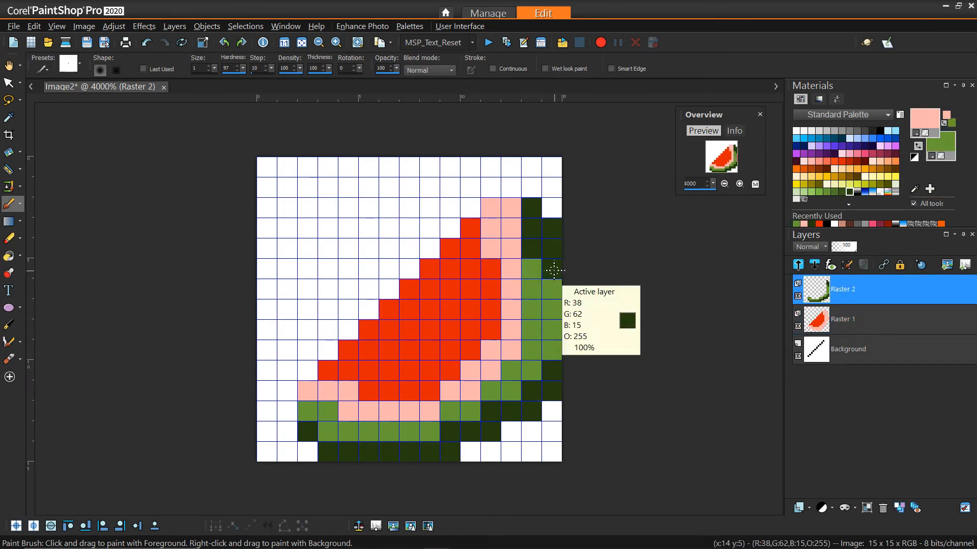
click(542, 293)
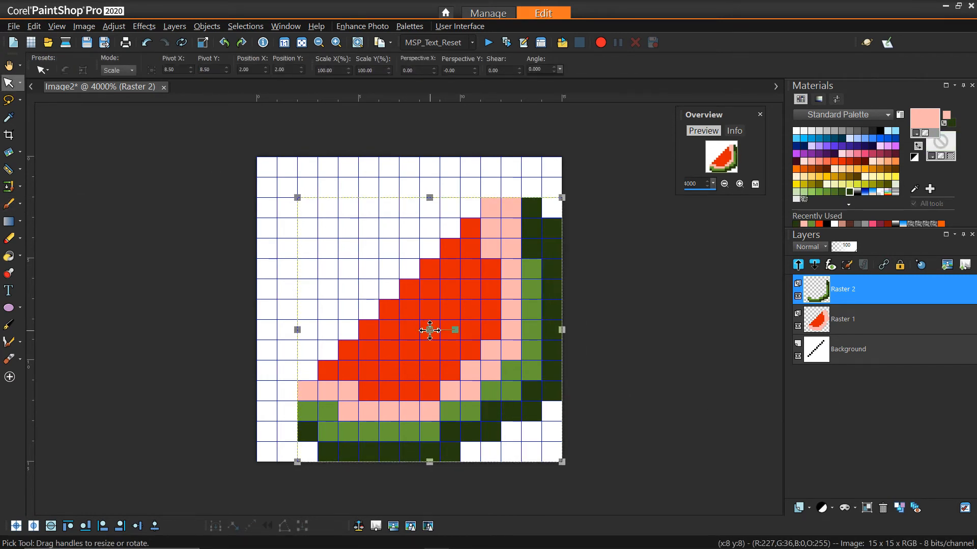
click(843, 319)
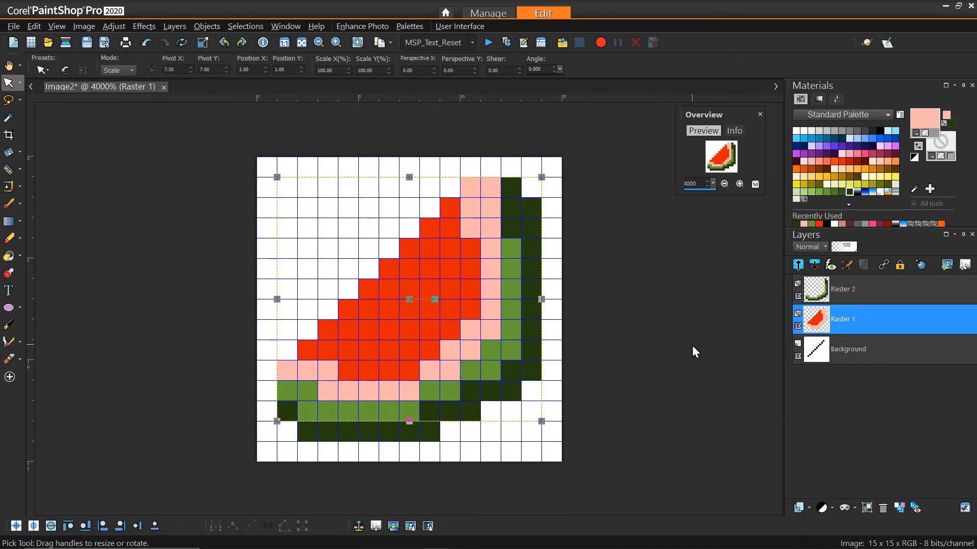
- Add a new raster layer for the seeds and erase a stray rind pixel
click(802, 507)
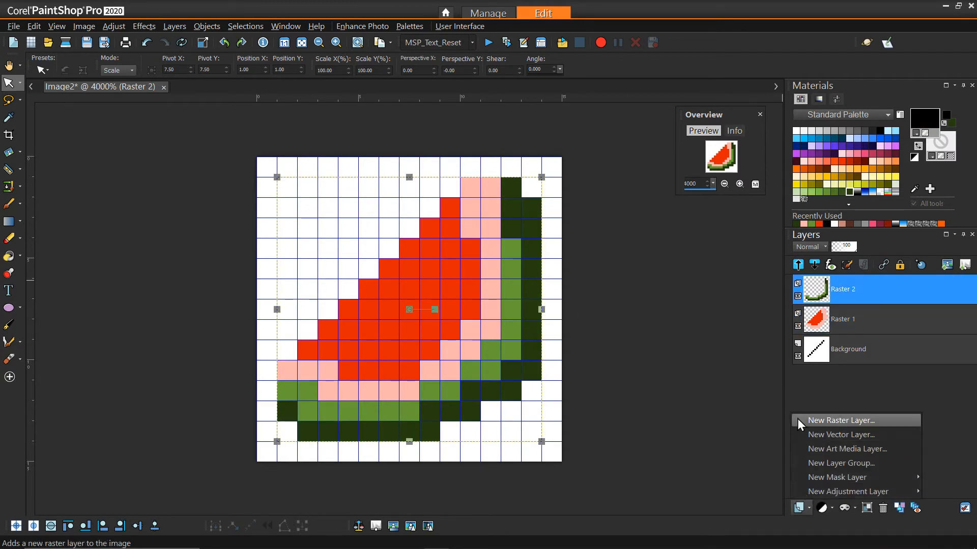
click(838, 420)
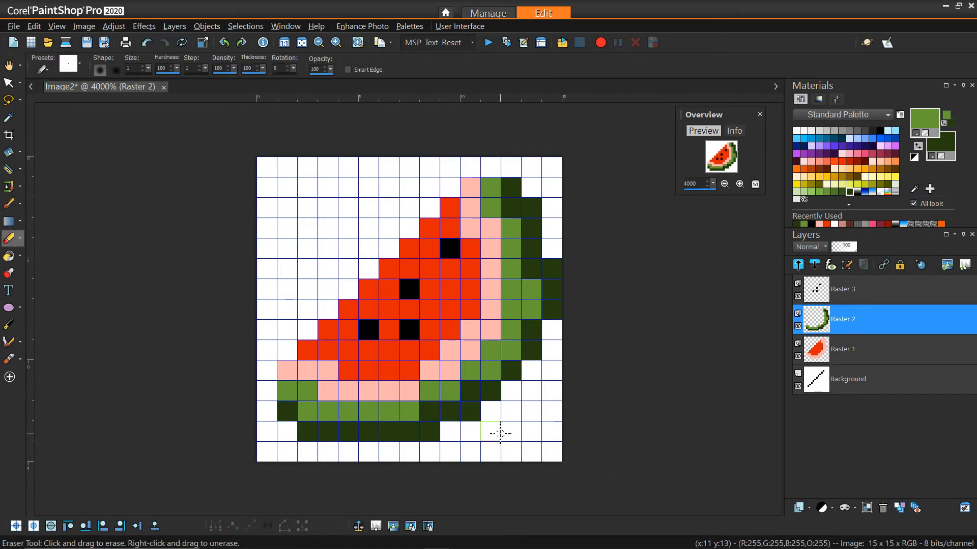
click(449, 268)
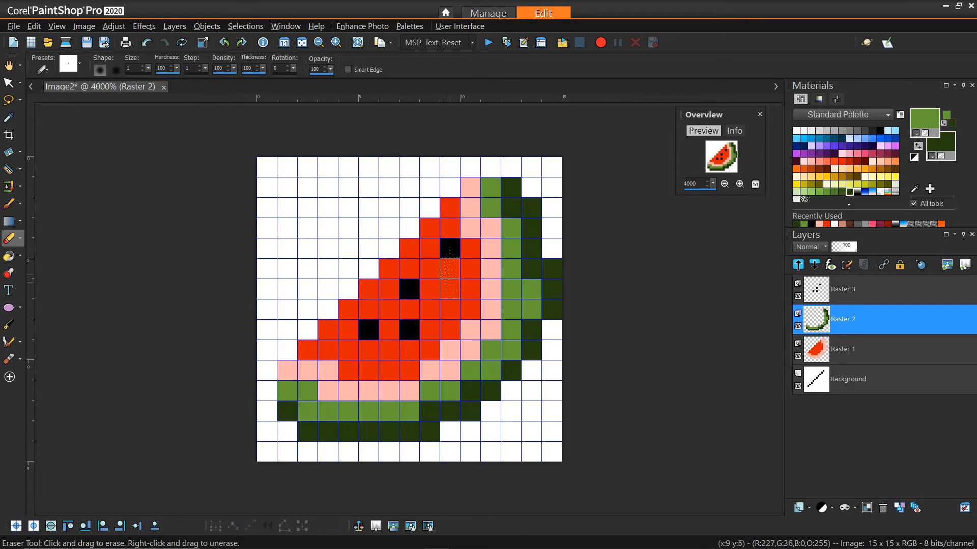
click(8, 204)
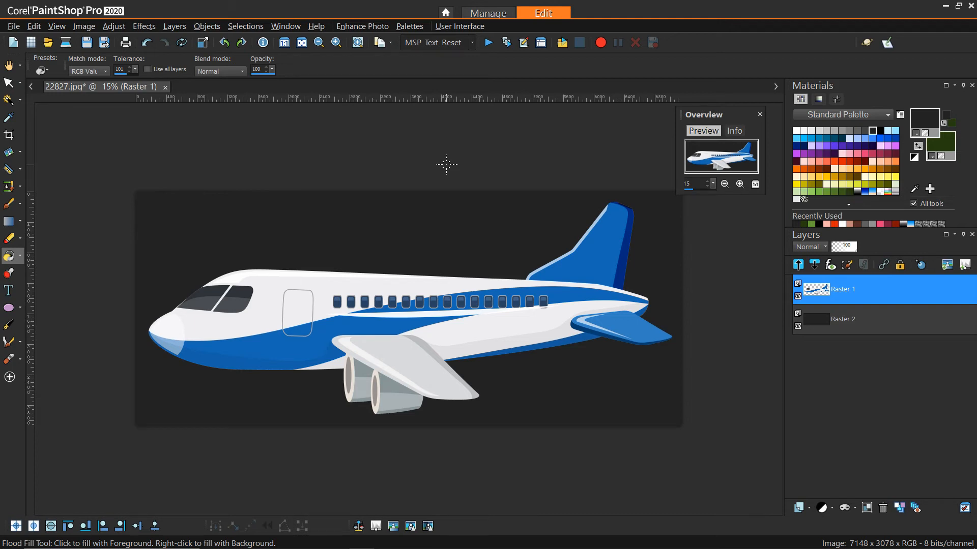
mouse_move(696, 352)
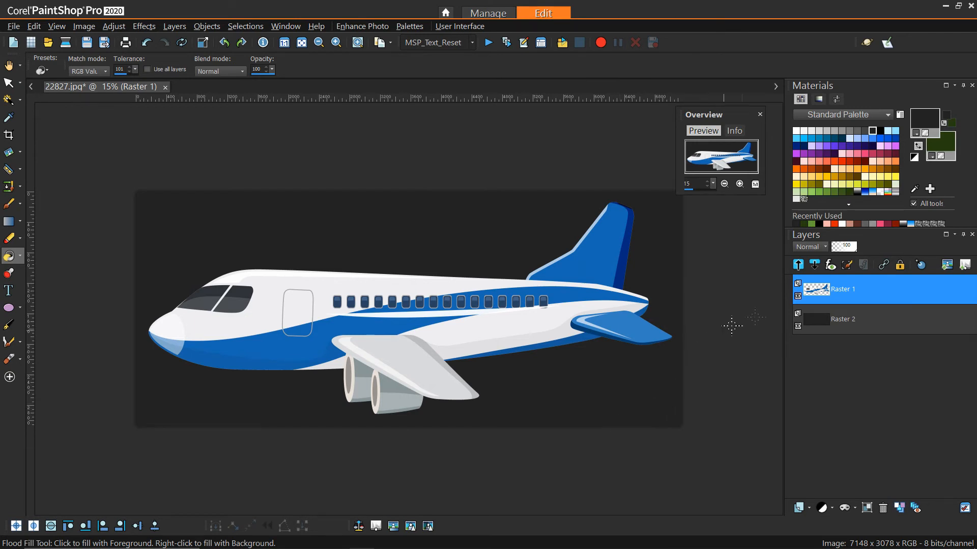
mouse_move(511, 252)
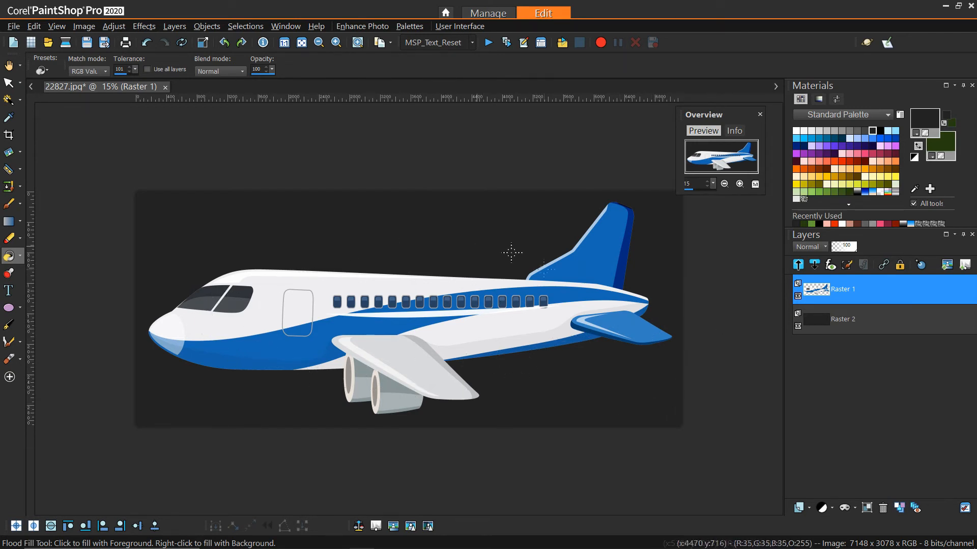
- Bring up the Image menu for the airliner picture
click(798, 328)
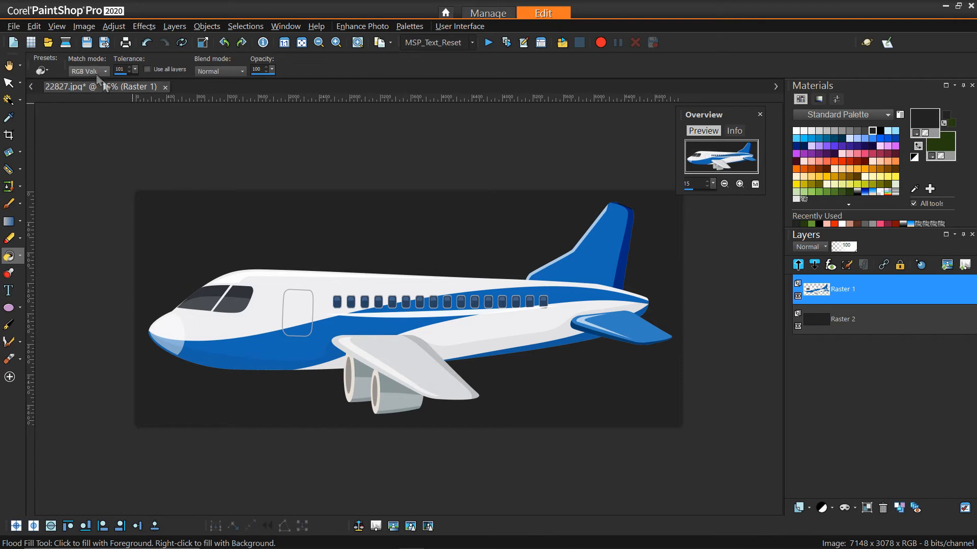
click(84, 26)
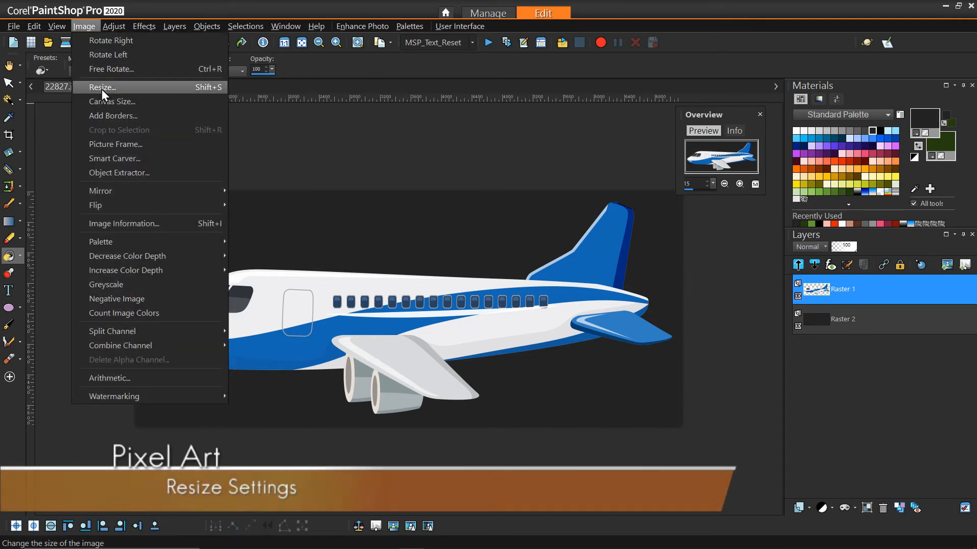
- Open the Resize dialog and enter 11 as a new pixel dimension
click(102, 87)
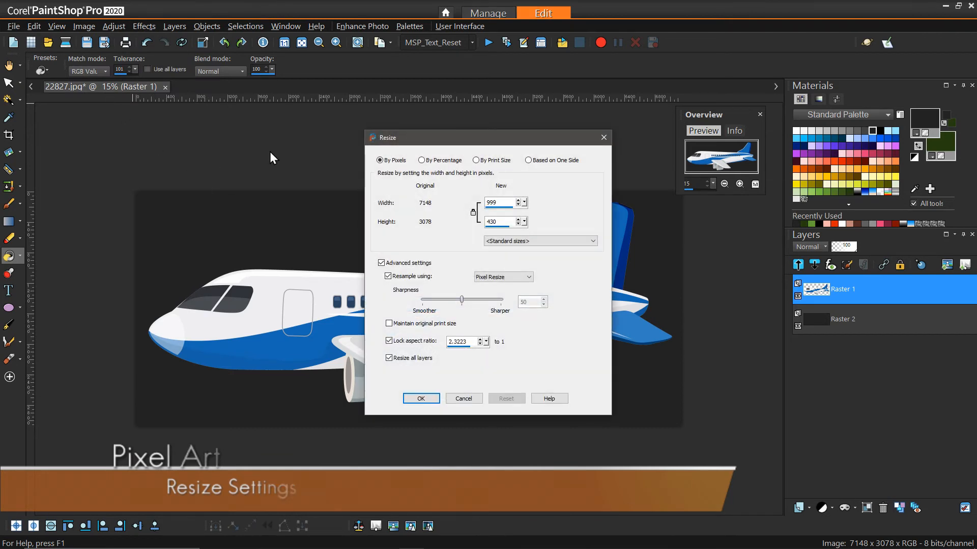
mouse_move(473, 189)
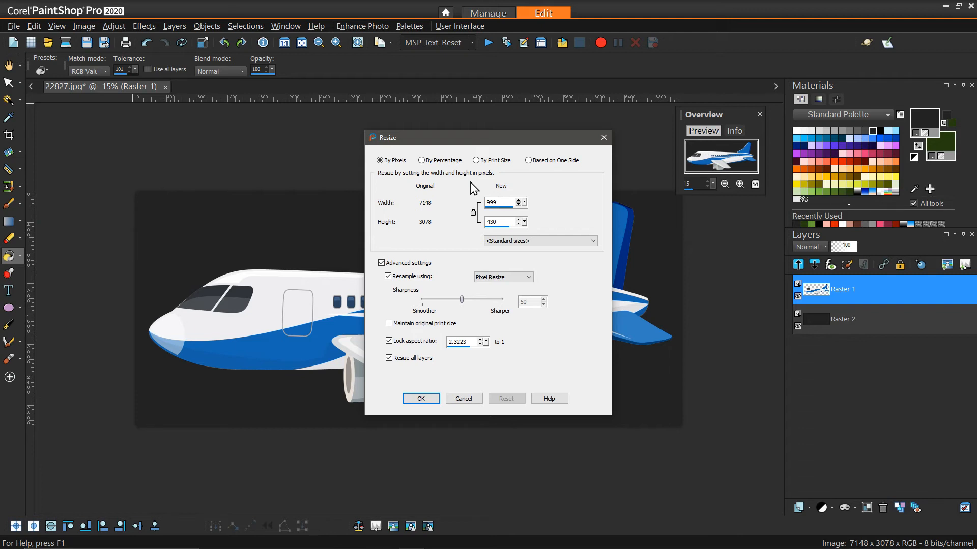
mouse_move(527, 212)
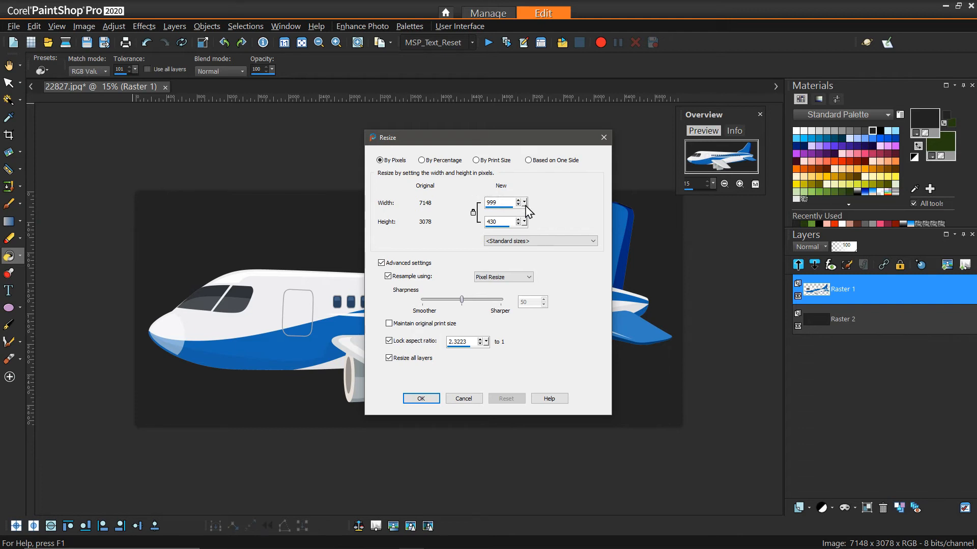
text(11)
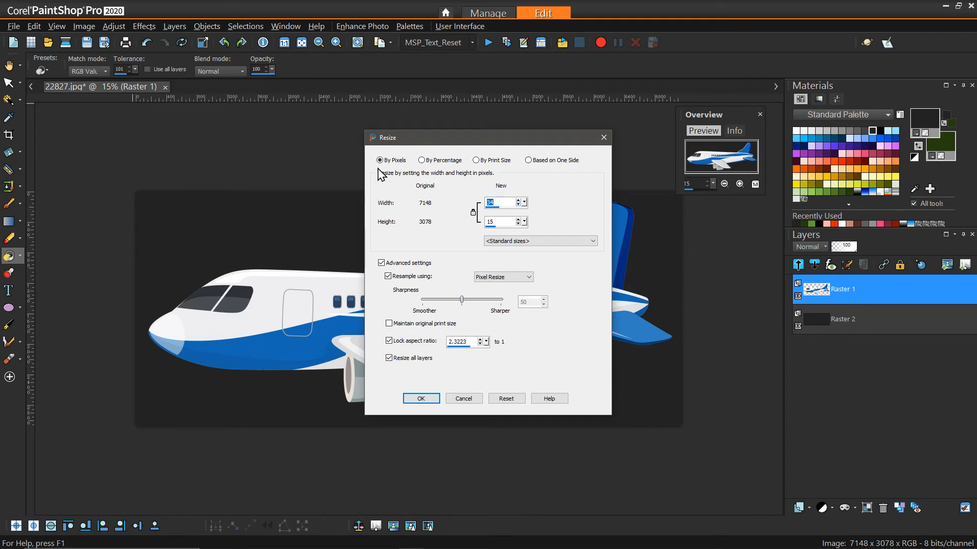
mouse_move(365, 157)
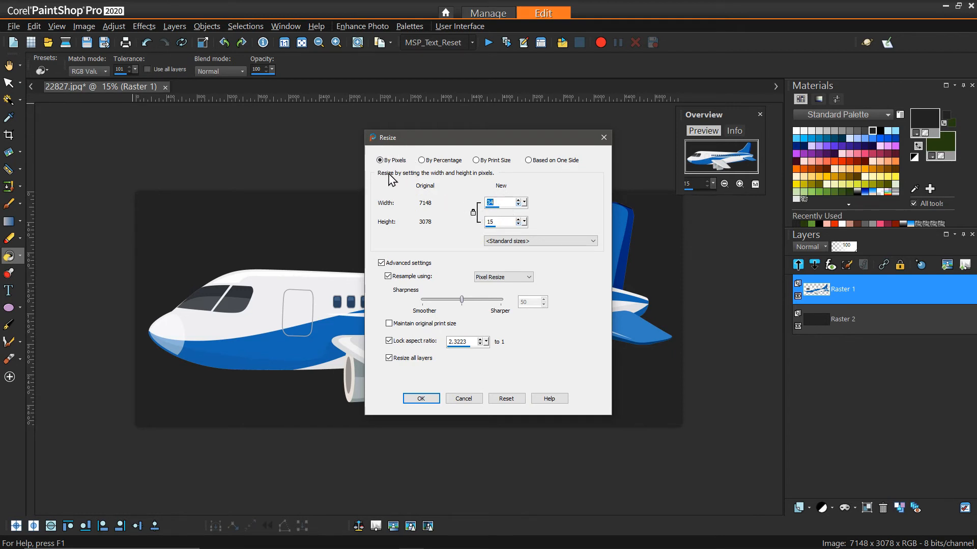
mouse_move(416, 198)
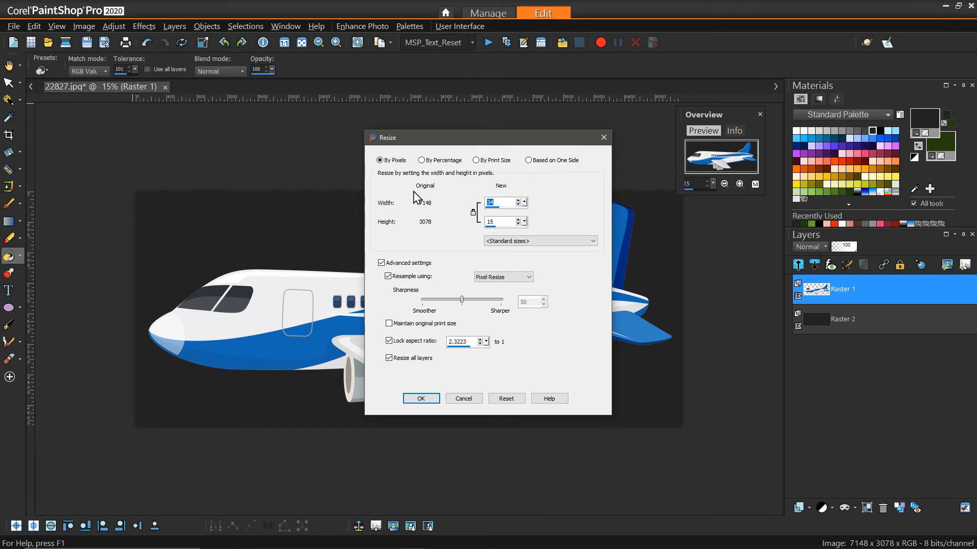
- Try Smart Size, return to Pixel Resize, and shrink the airliner to 34×15 pixels
click(529, 277)
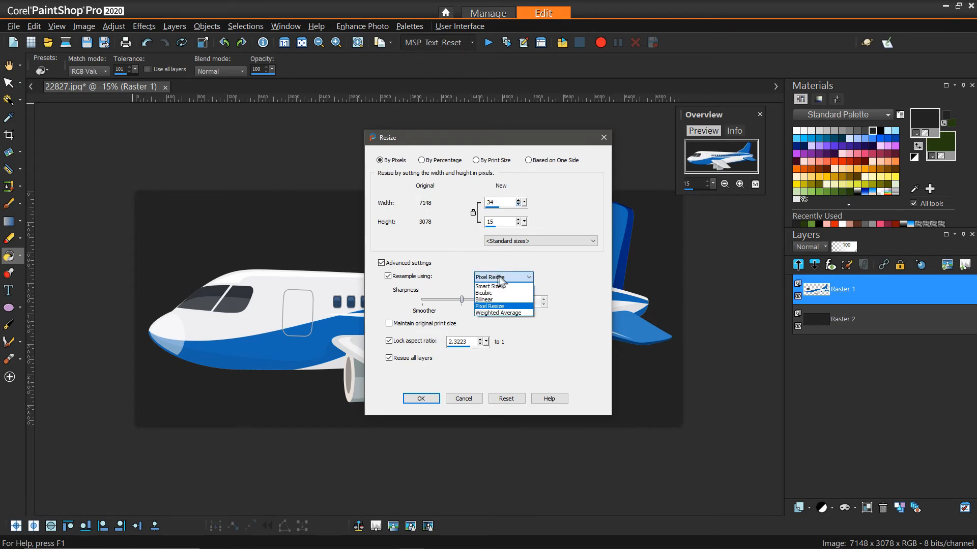
mouse_move(501, 313)
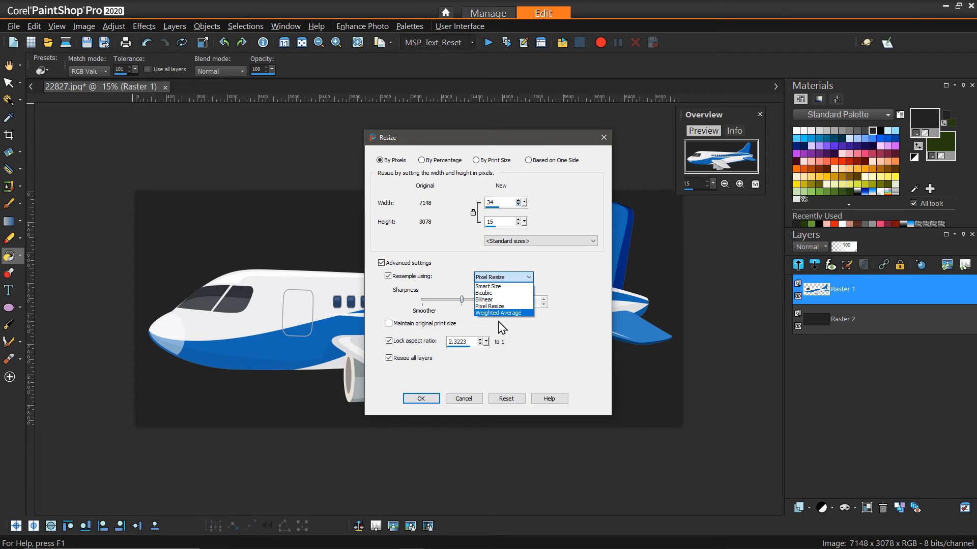
mouse_move(492, 286)
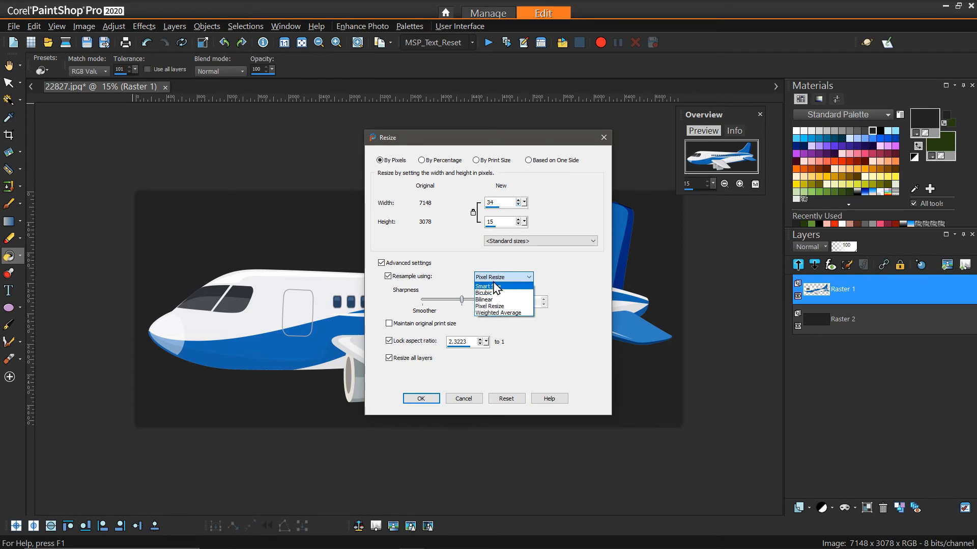
mouse_move(518, 285)
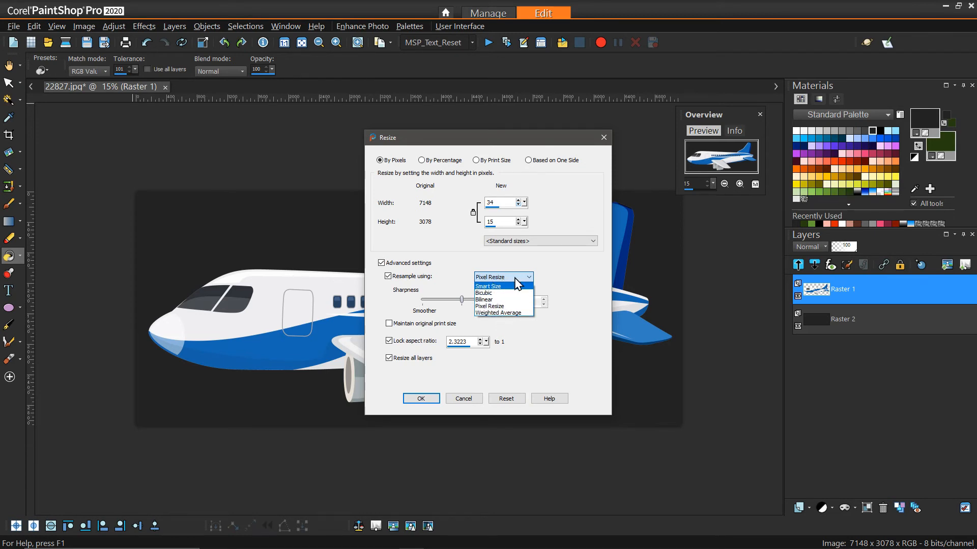
click(488, 286)
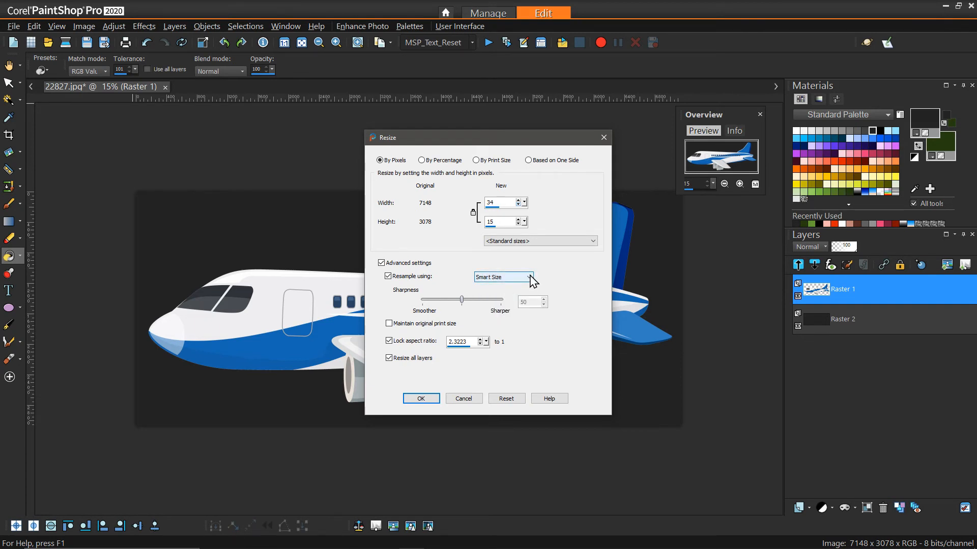
click(530, 277)
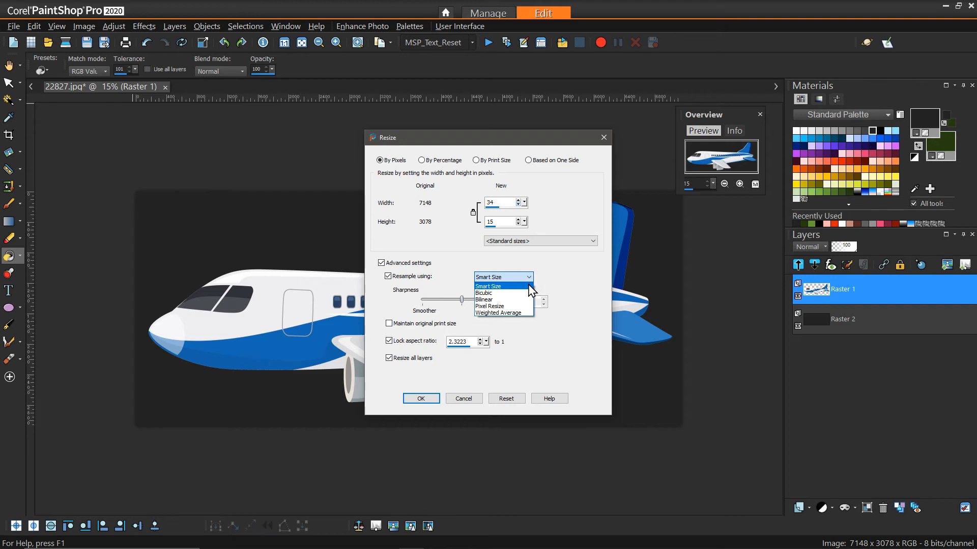
mouse_move(514, 315)
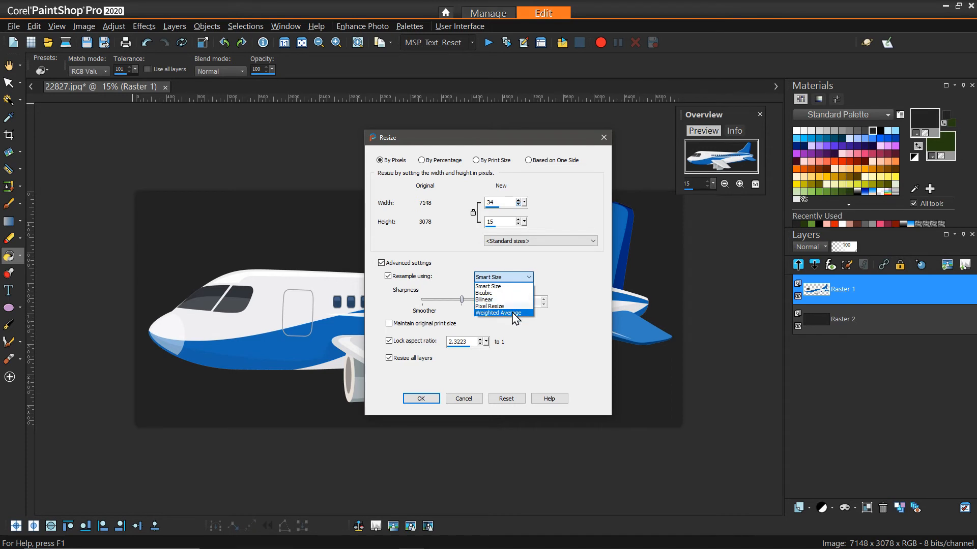
mouse_move(504, 300)
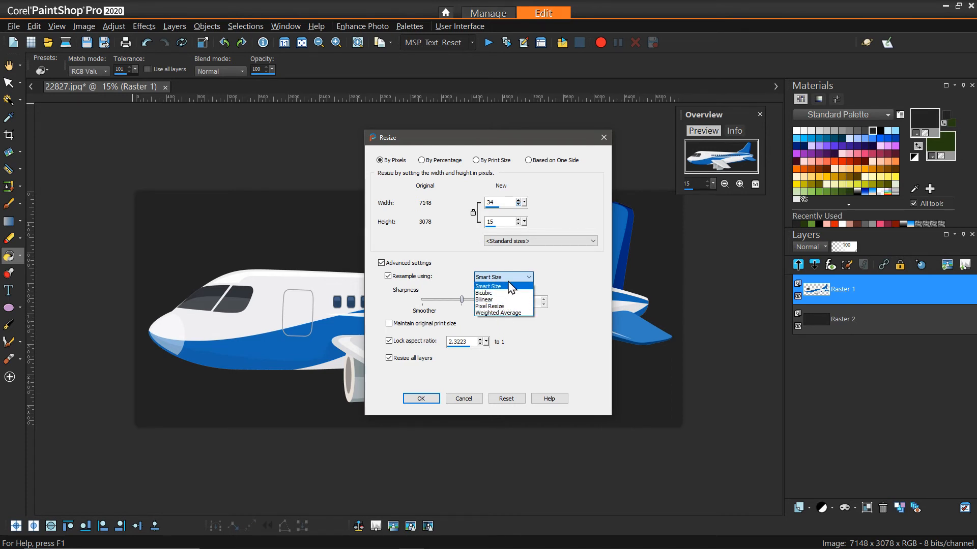
mouse_move(510, 286)
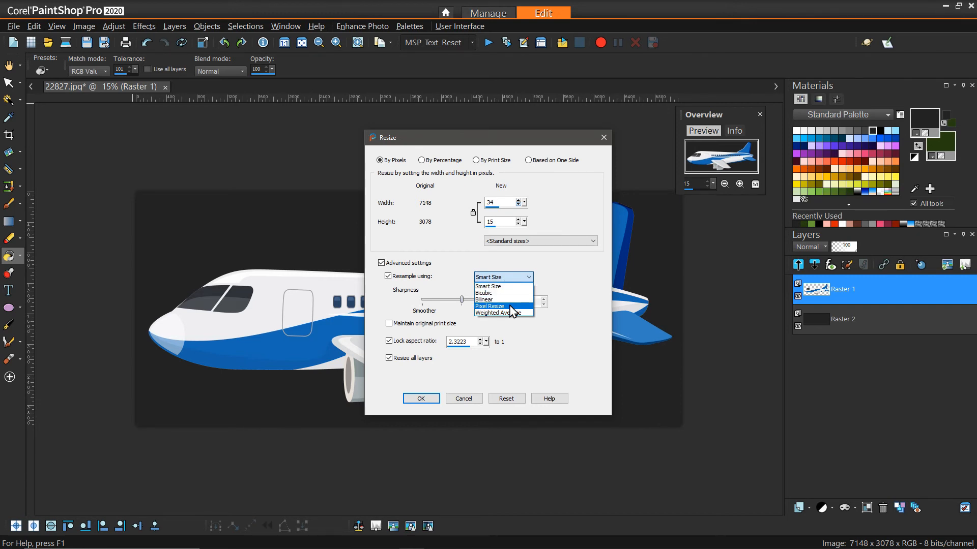
click(491, 306)
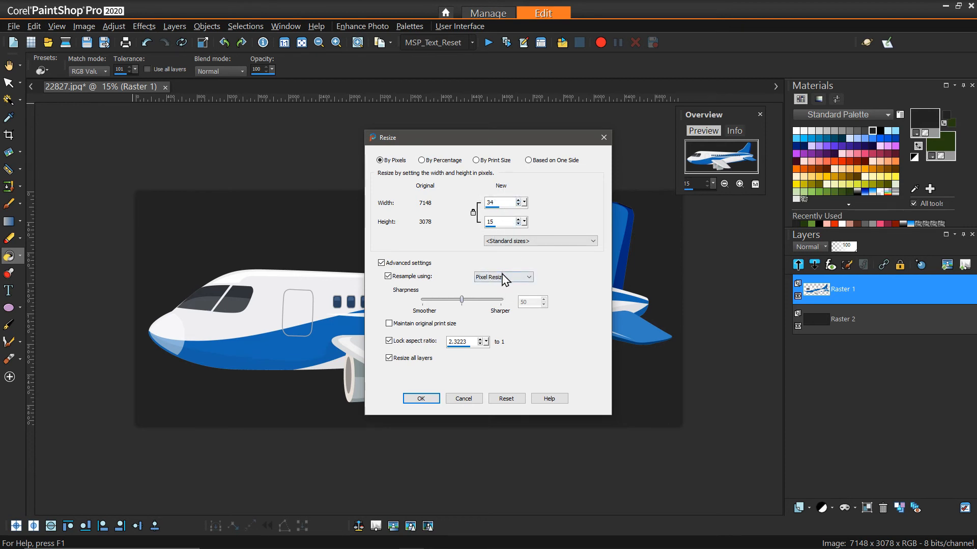
click(421, 399)
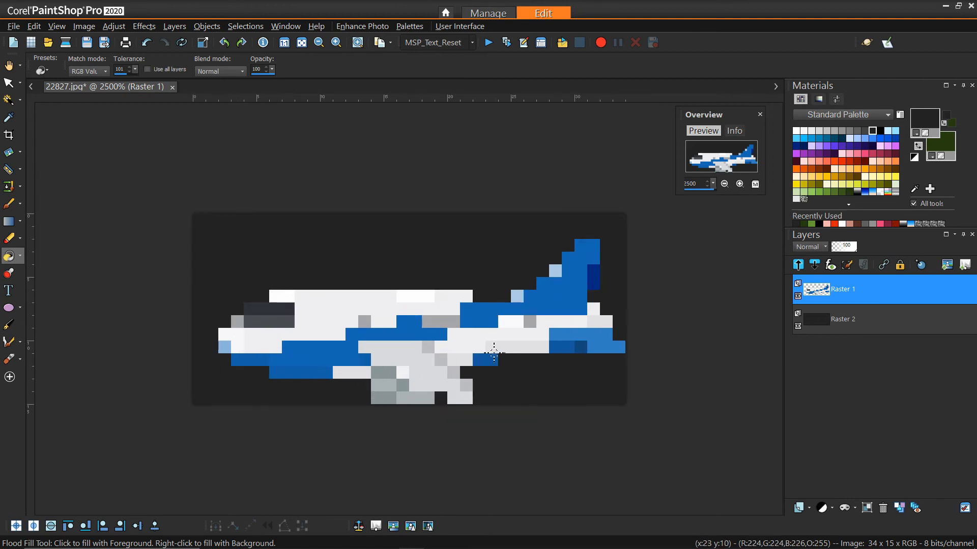
mouse_move(496, 364)
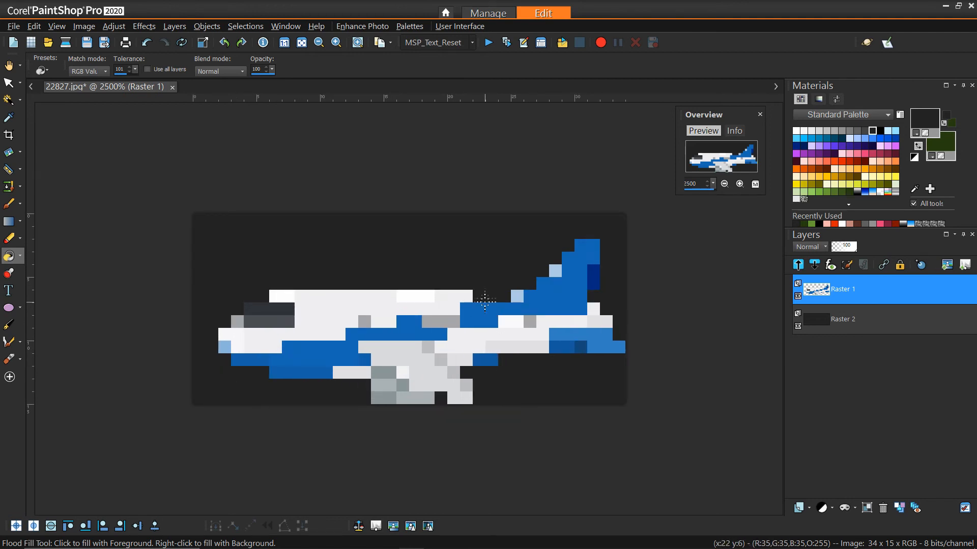
mouse_move(410, 263)
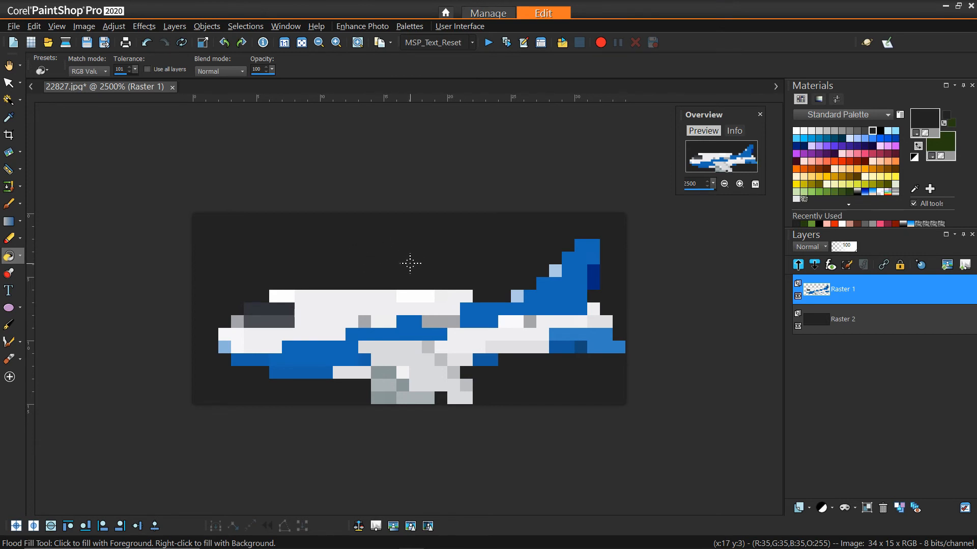
mouse_move(240, 275)
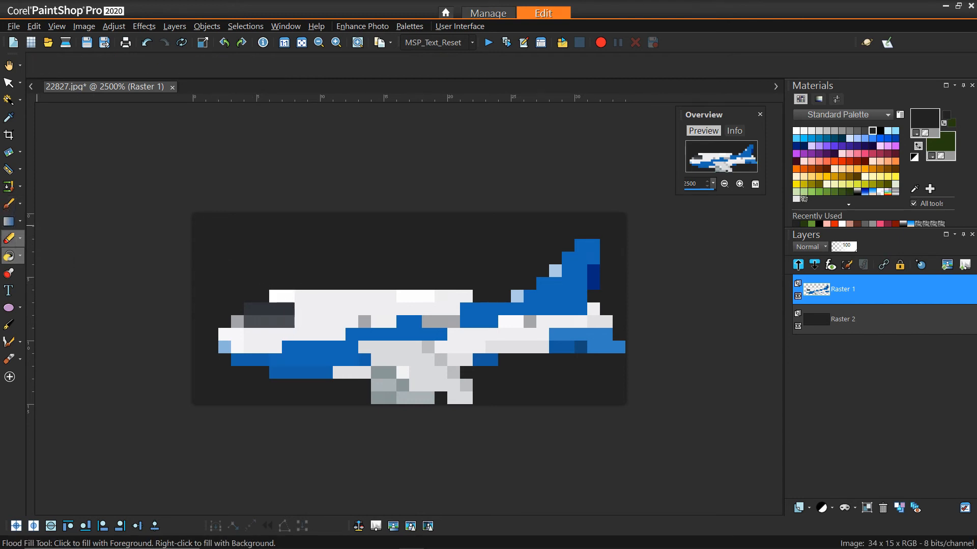
- Erase the stray grey engine pixels beneath the airplane with a 1-pixel eraser
click(9, 238)
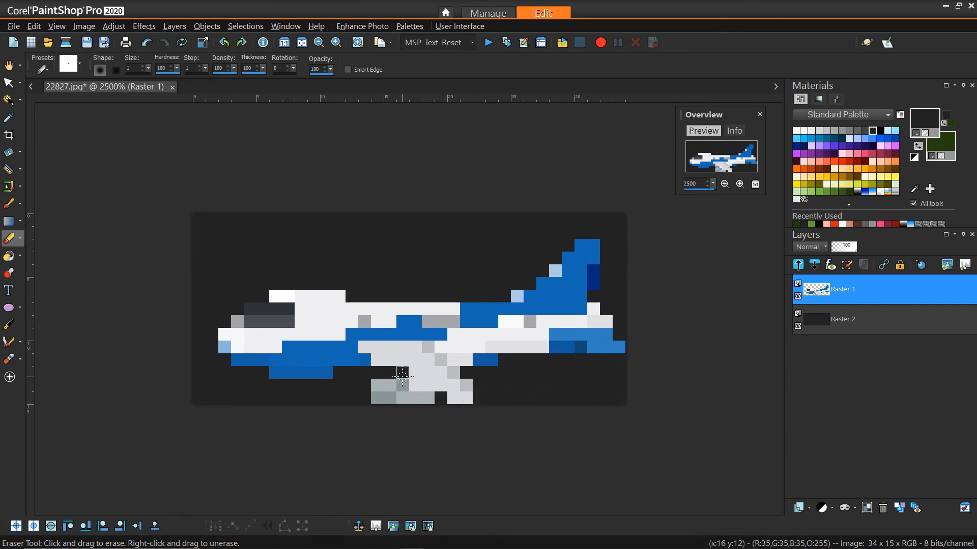
drag(402, 374, 425, 402)
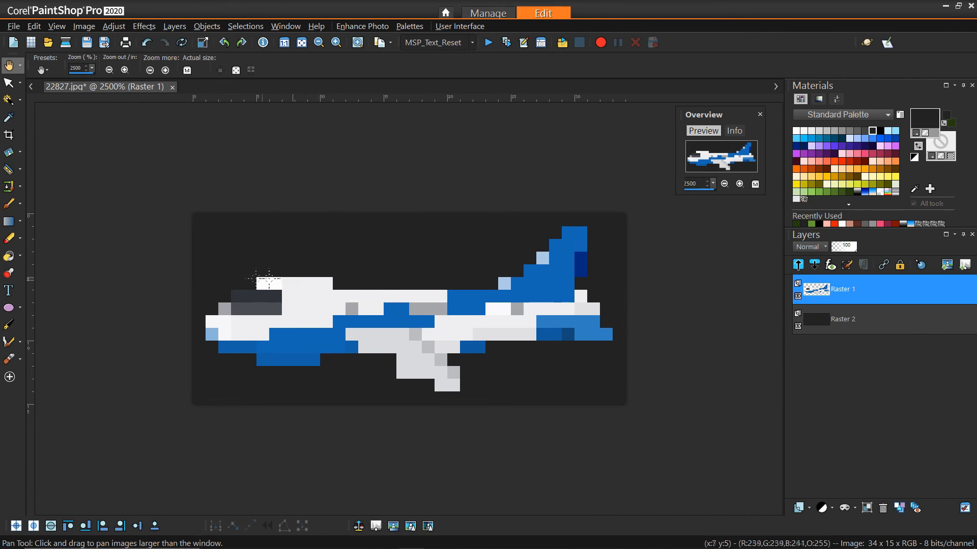
mouse_move(467, 294)
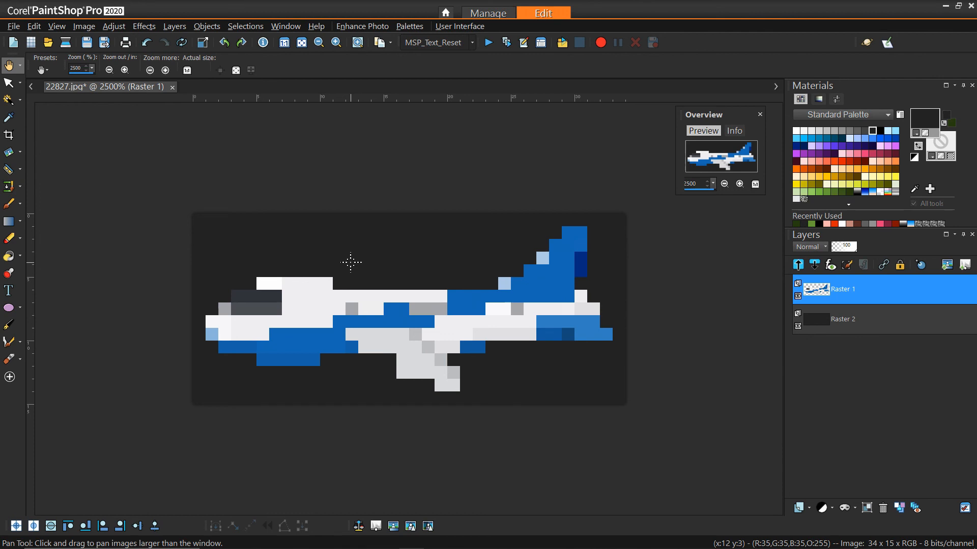
mouse_move(404, 301)
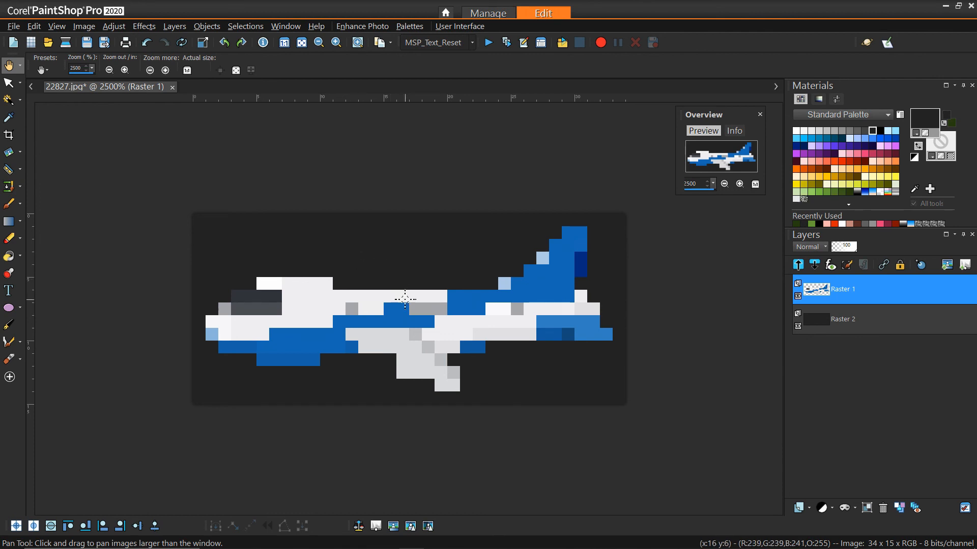
mouse_move(206, 145)
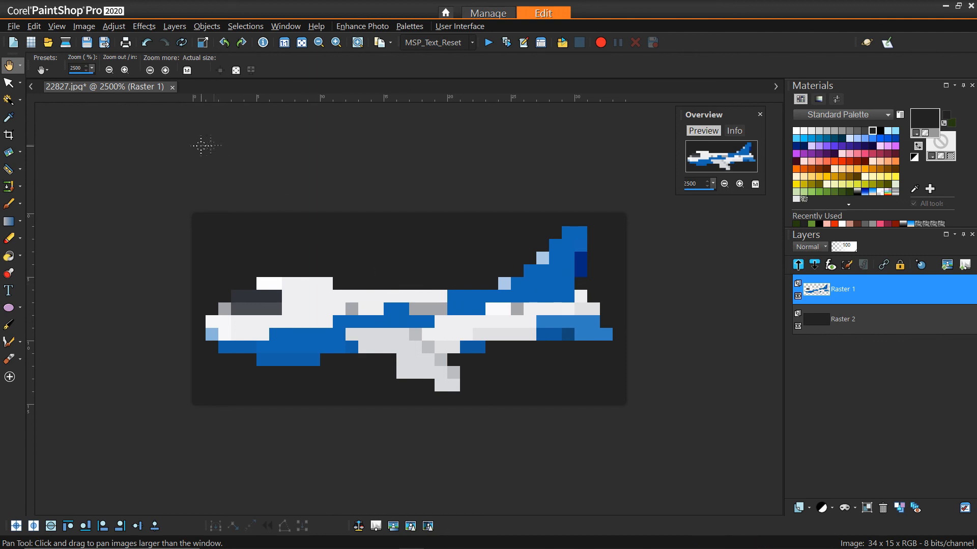
- Upscale the image from 34×15 to 1522×671 pixels using Pixel Resize
click(83, 26)
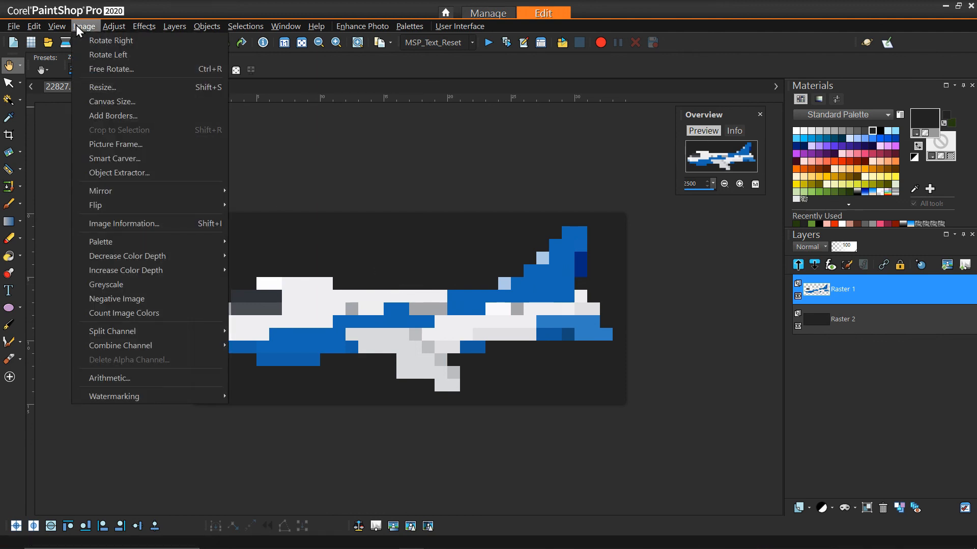
click(102, 87)
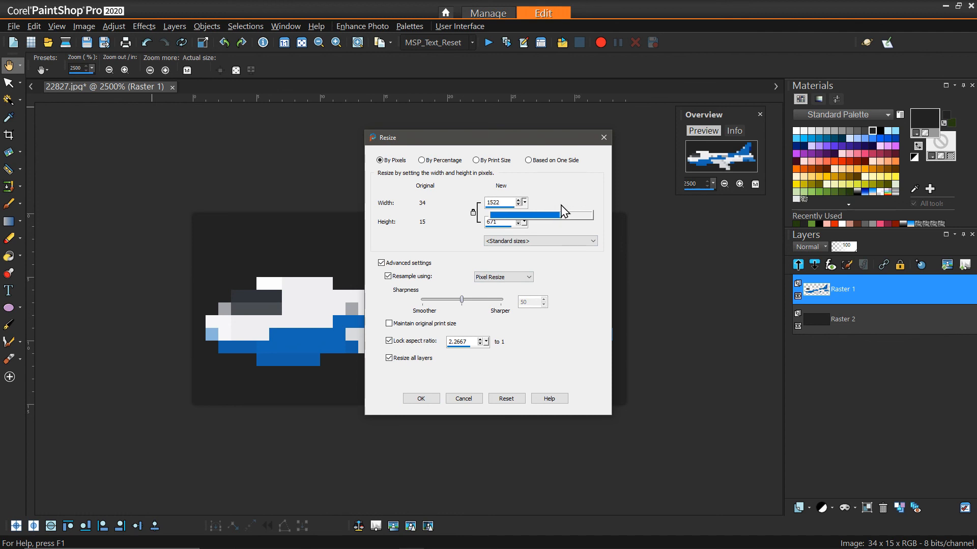
click(421, 399)
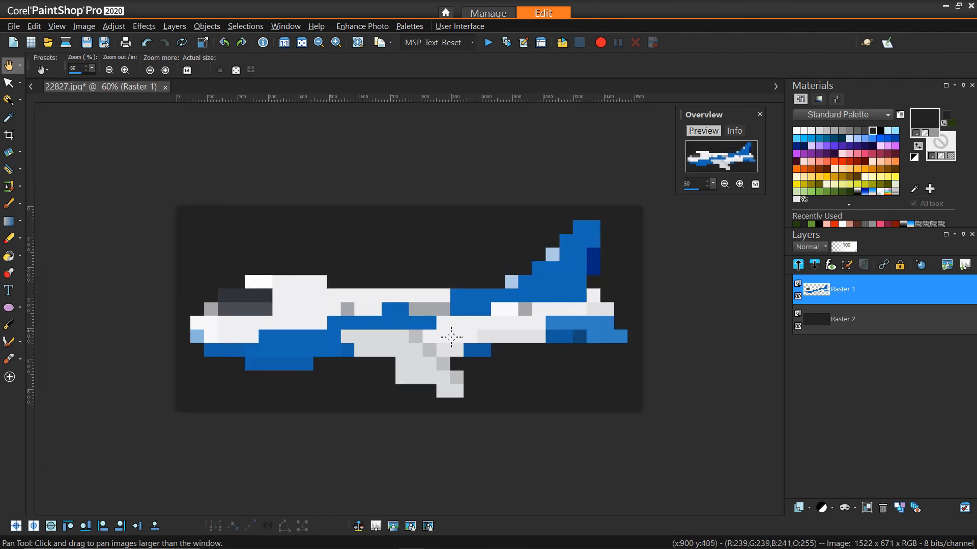
mouse_move(357, 372)
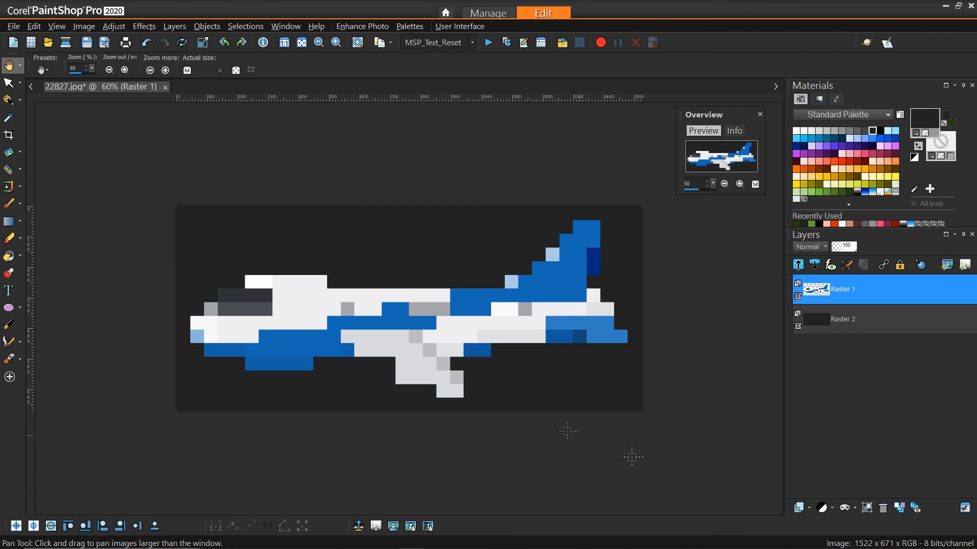
mouse_move(503, 406)
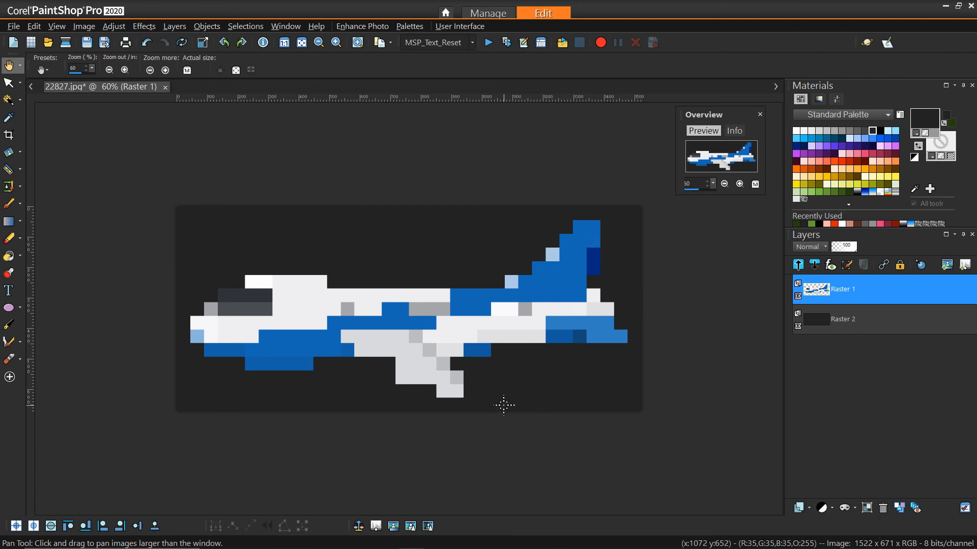